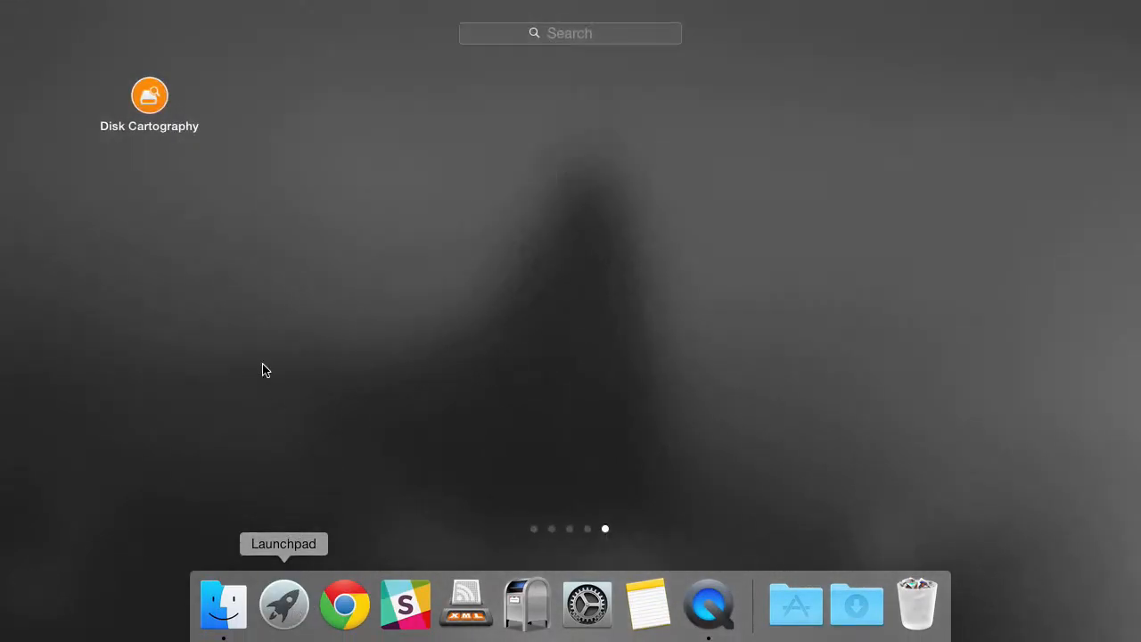
{"action": "mouse_move", "coordinate": [252, 339]}
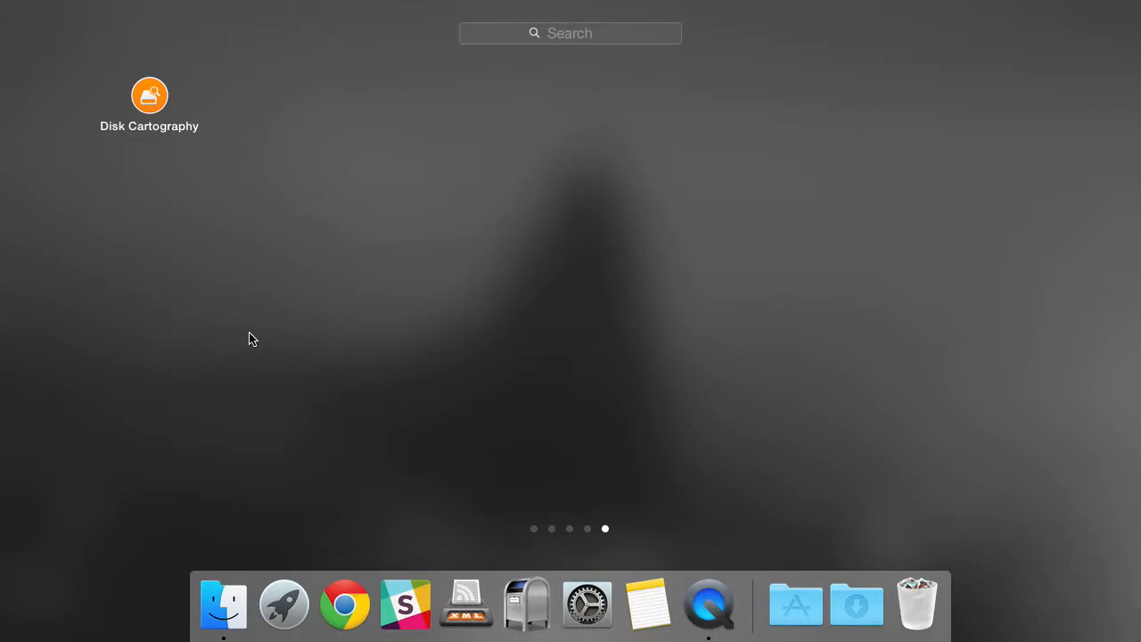
{"action": "mouse_move", "coordinate": [241, 311]}
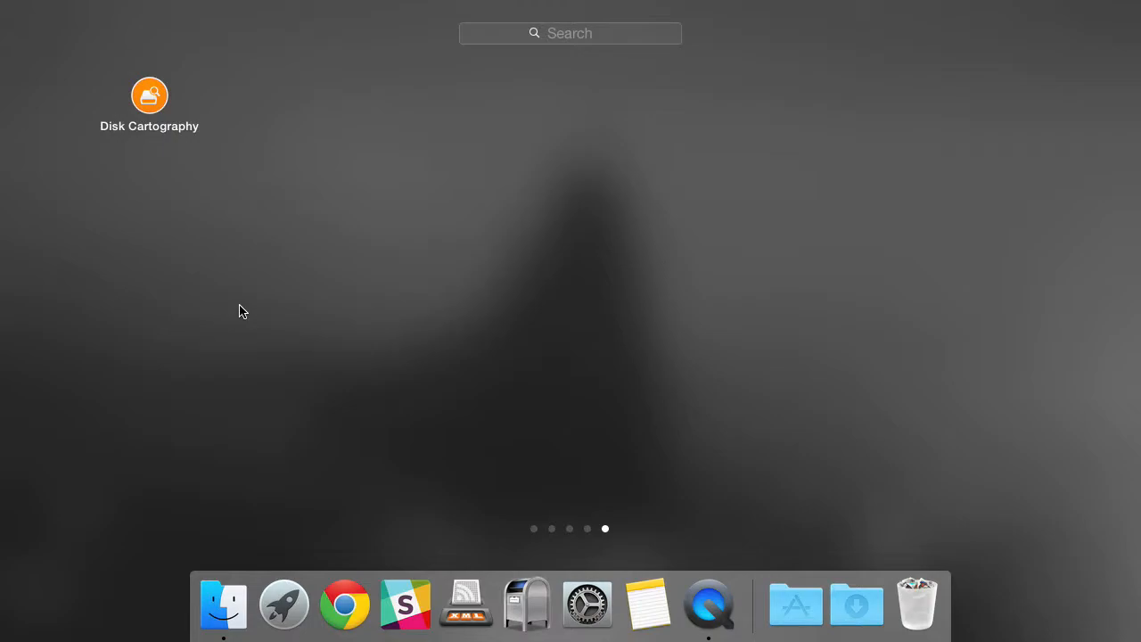
{"action": "mouse_move", "coordinate": [354, 80]}
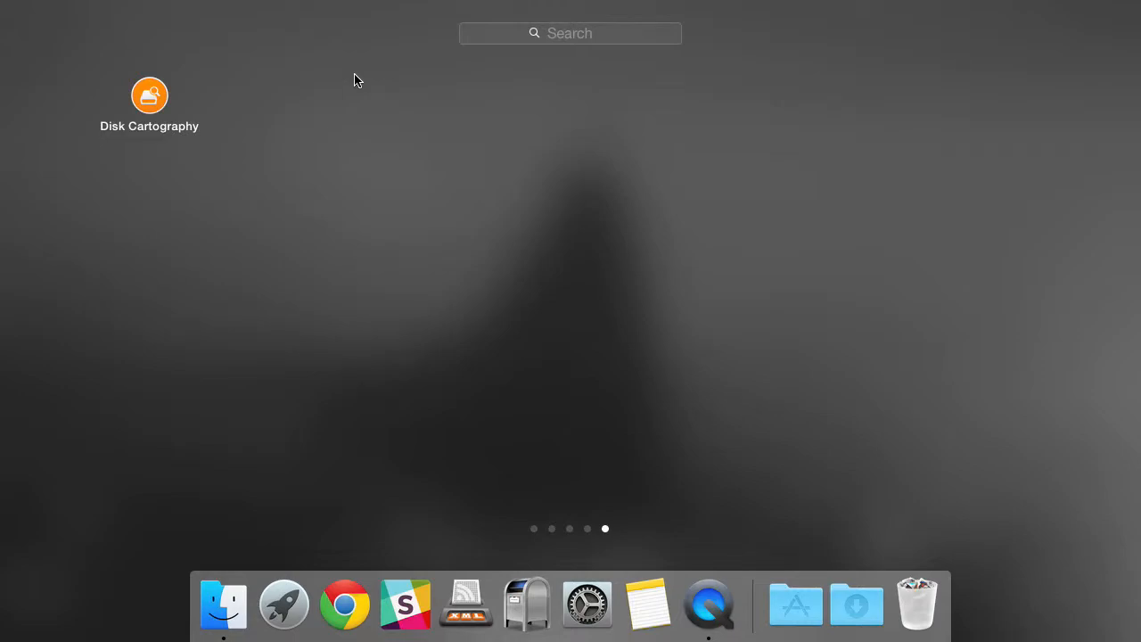
{"action": "mouse_move", "coordinate": [351, 99]}
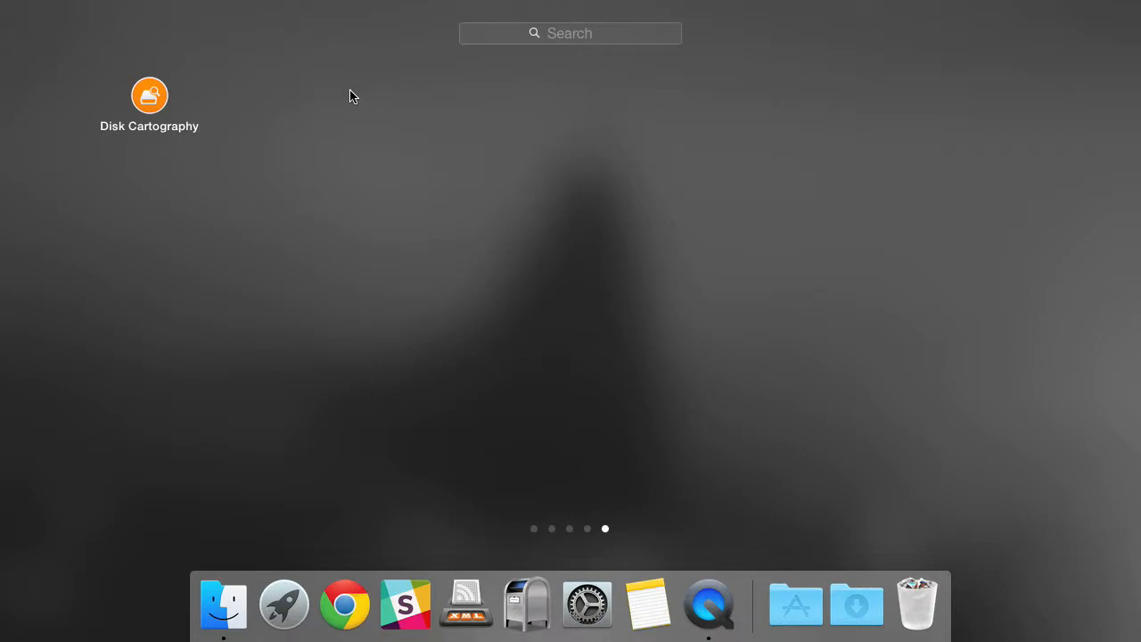
{"action": "mouse_move", "coordinate": [285, 113]}
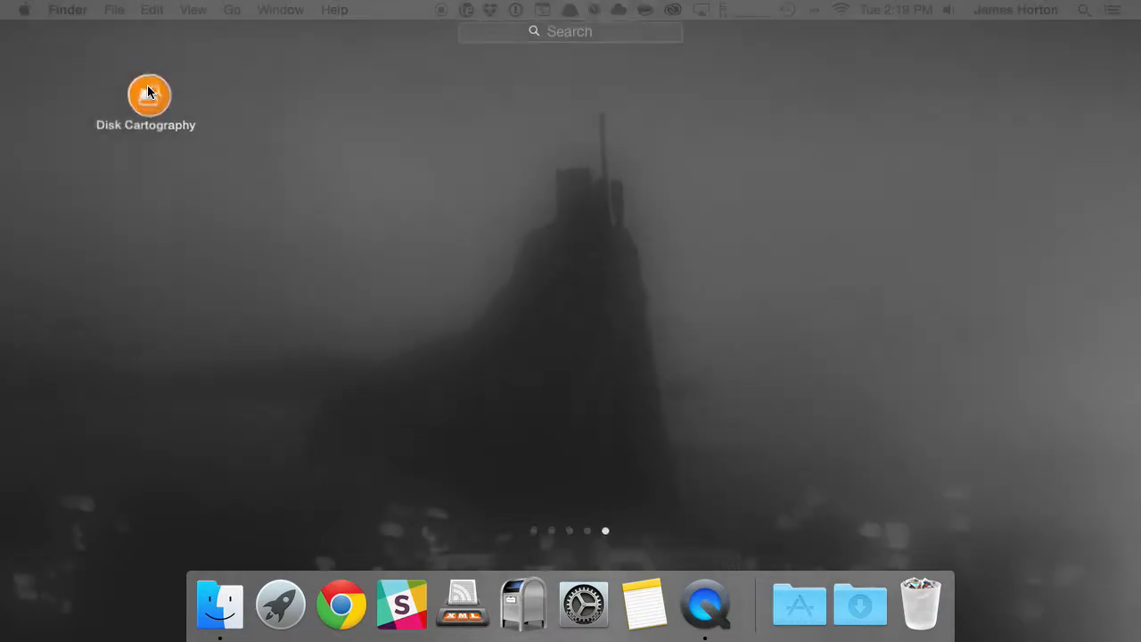
Step: Launch Disk Cartography from Launchpad to see Macintosh HD and HMG Raid 1
{"action": "double_click", "coordinate": [146, 94]}
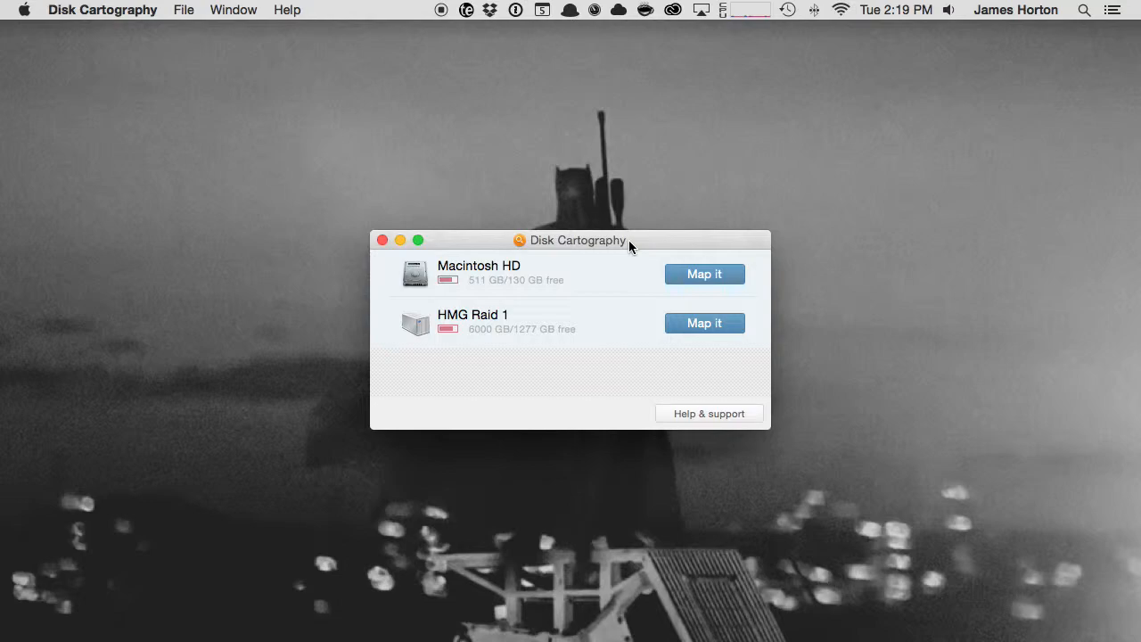
{"action": "mouse_move", "coordinate": [515, 348]}
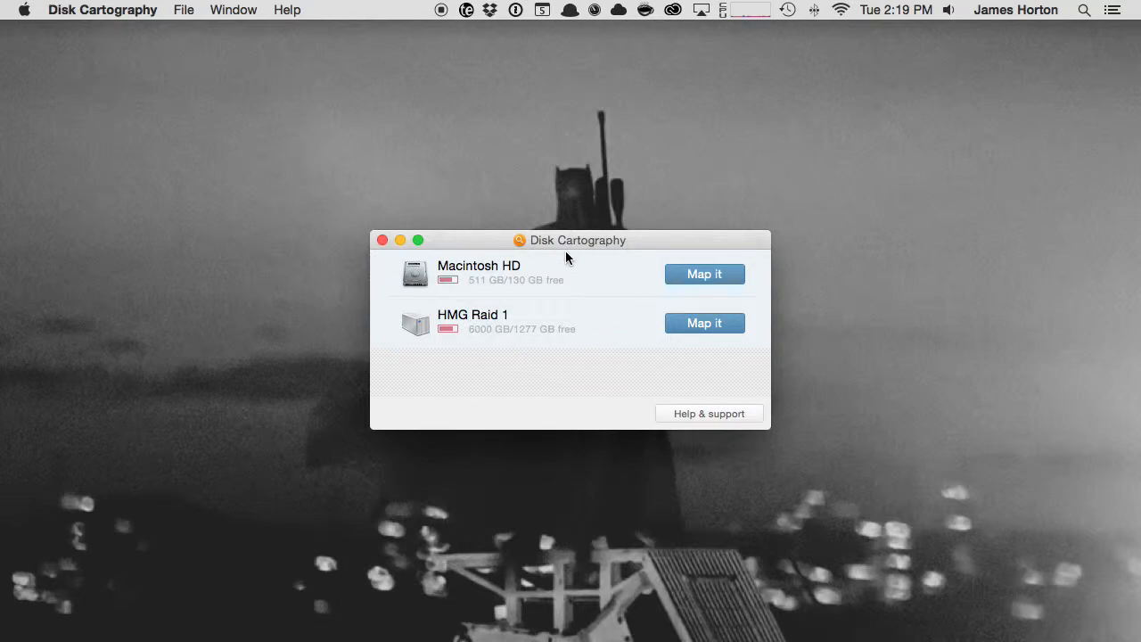
{"action": "mouse_move", "coordinate": [513, 291]}
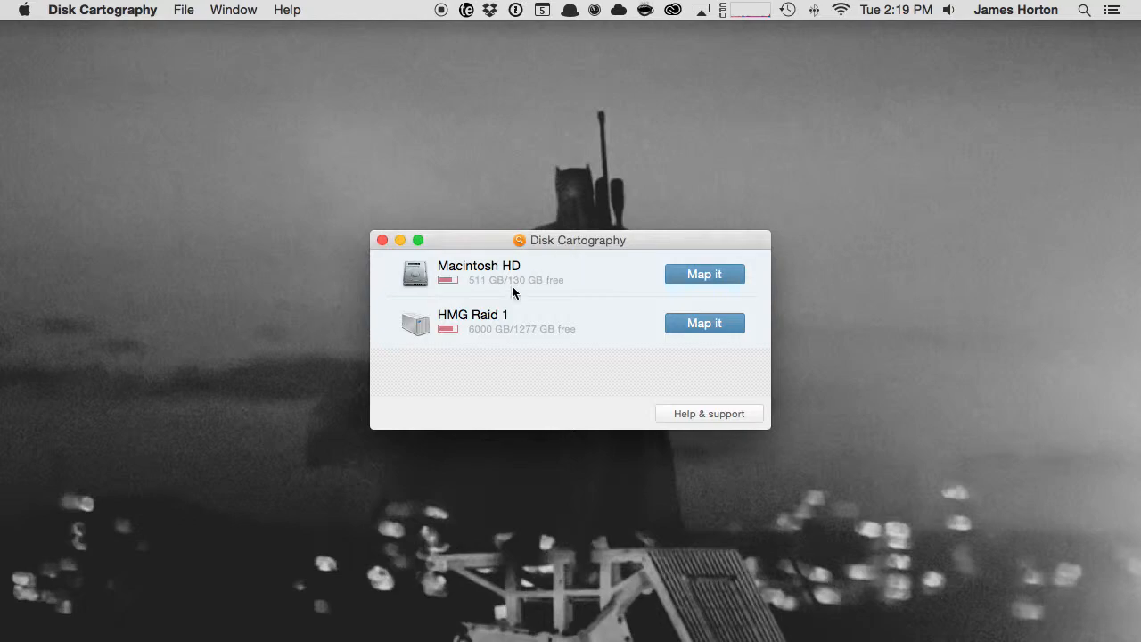
{"action": "mouse_move", "coordinate": [521, 288]}
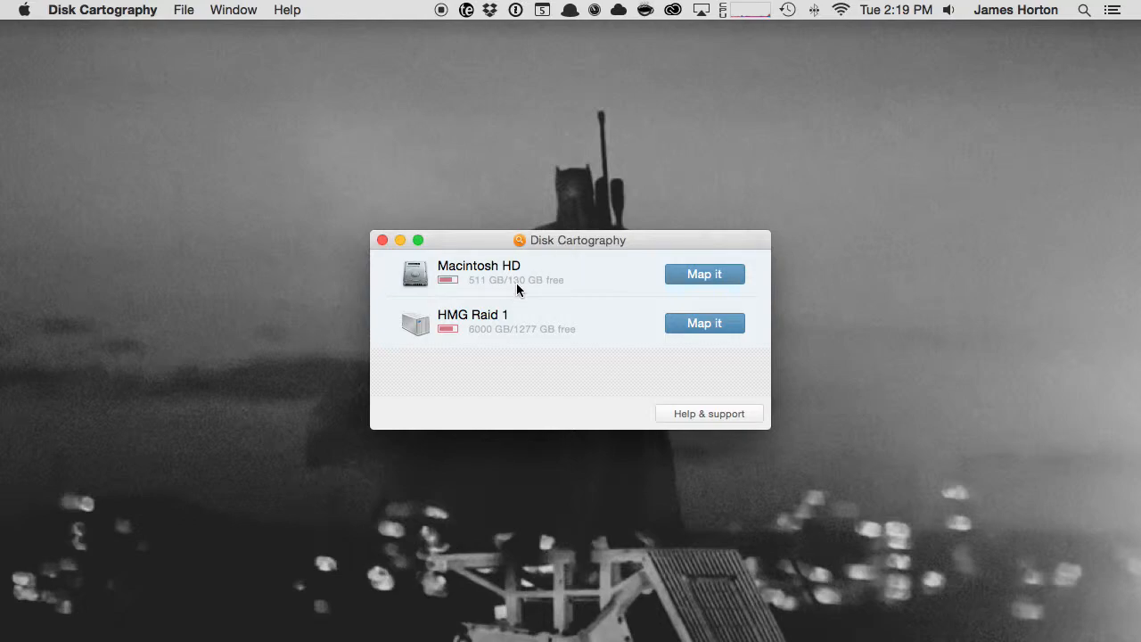
{"action": "mouse_move", "coordinate": [702, 267]}
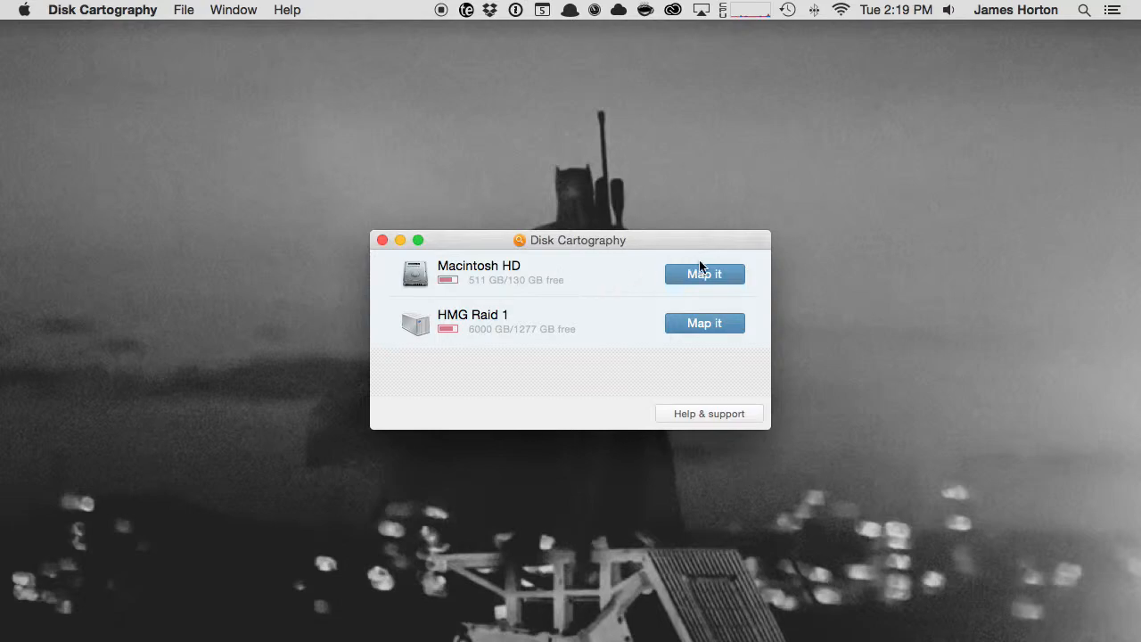
Step: Start mapping Macintosh HD and pick the user's home folder in the location chooser
{"action": "left_click", "coordinate": [704, 274]}
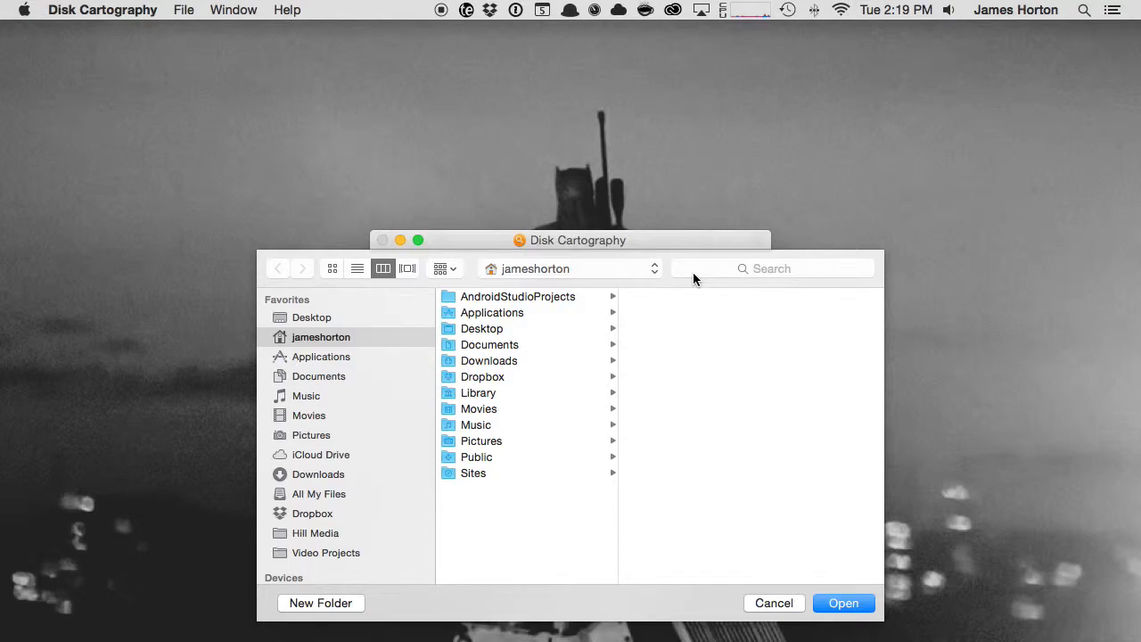
{"action": "mouse_move", "coordinate": [151, 559]}
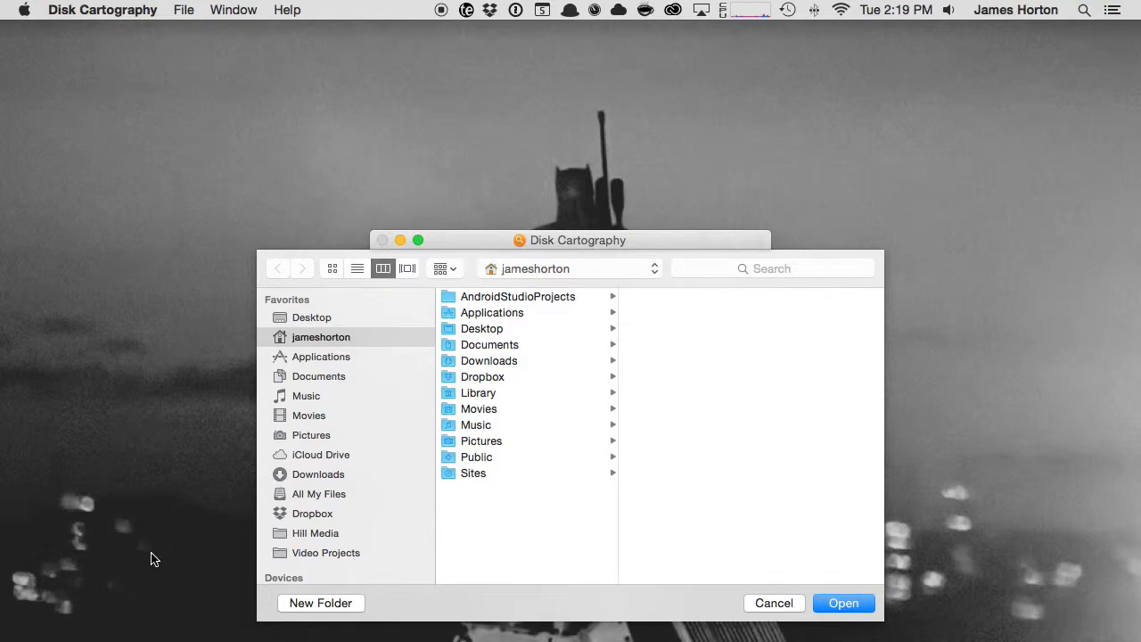
{"action": "scroll", "scroll_direction": "down", "scroll_amount": 3}
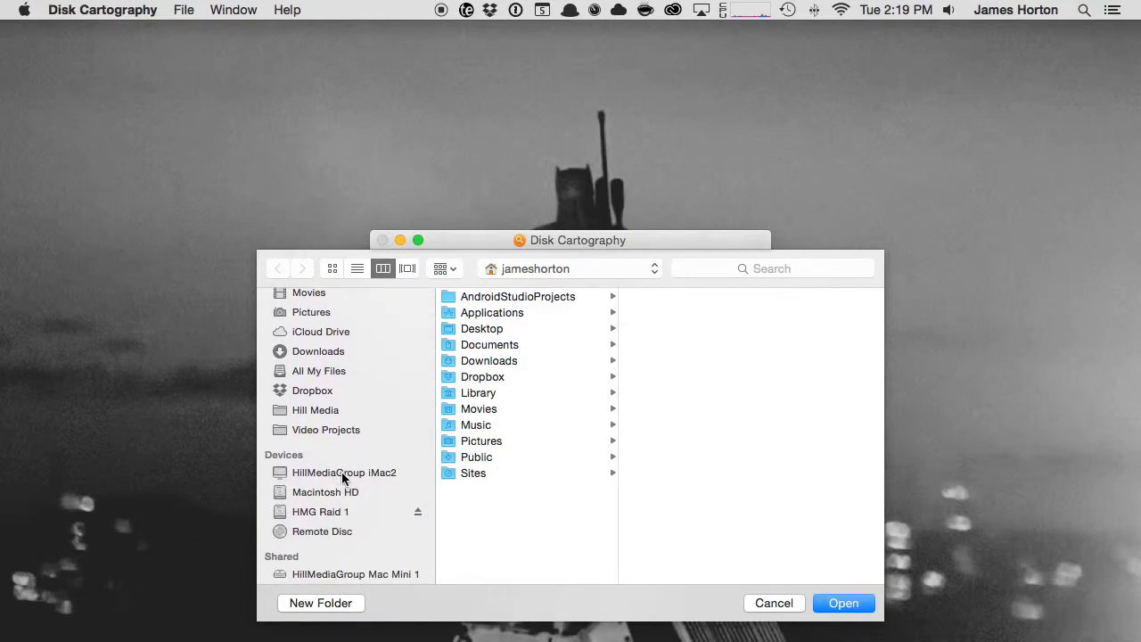
{"action": "left_click", "coordinate": [324, 491]}
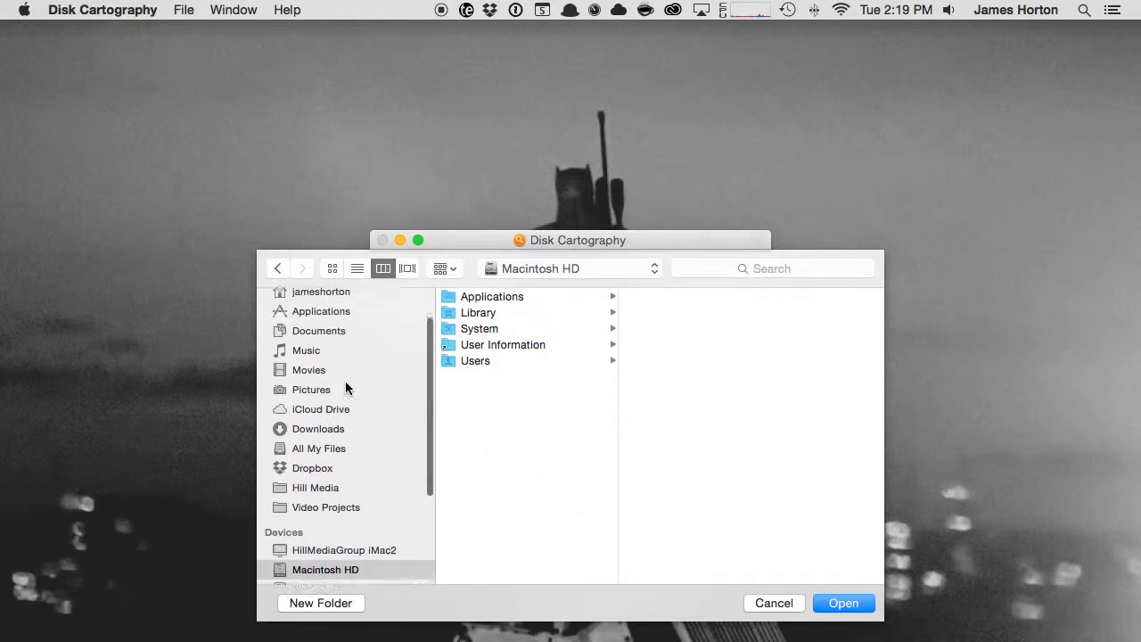
{"action": "left_click", "coordinate": [320, 312]}
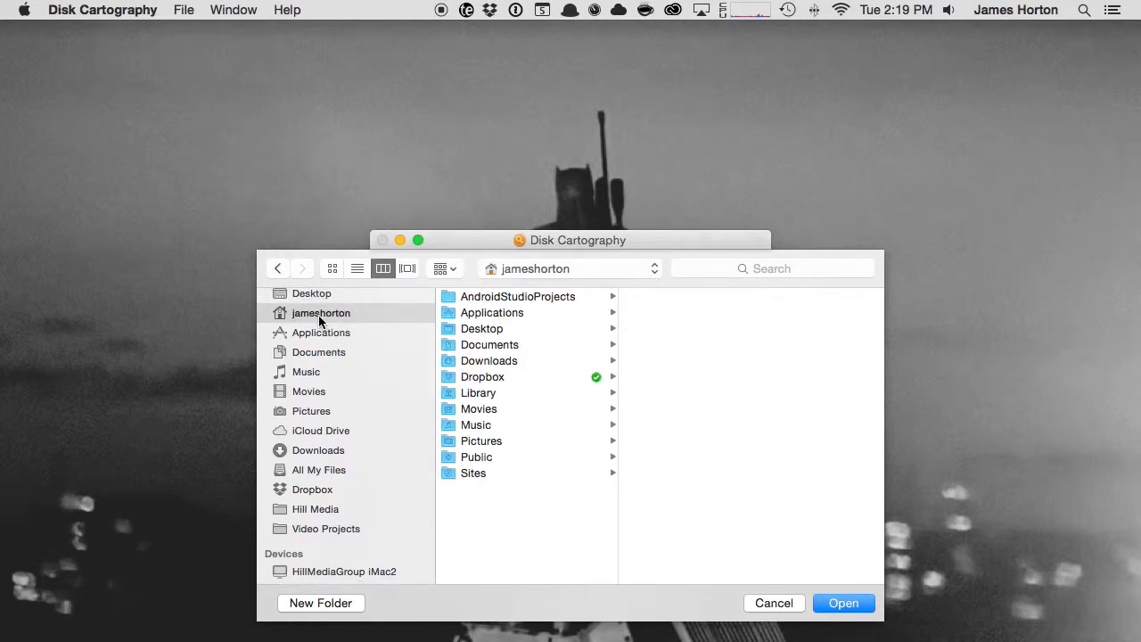
{"action": "mouse_move", "coordinate": [380, 497]}
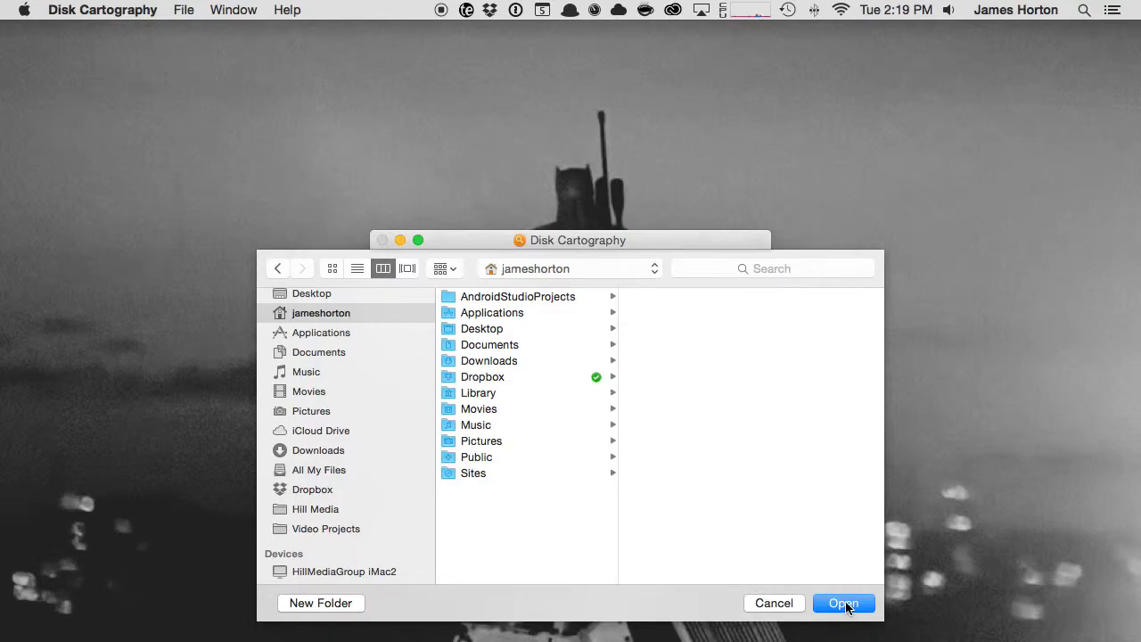
Step: Map the home folder and expand Documents, Home and MarTech SF 2015 Full Sessions, then collapse them
{"action": "left_click", "coordinate": [842, 603]}
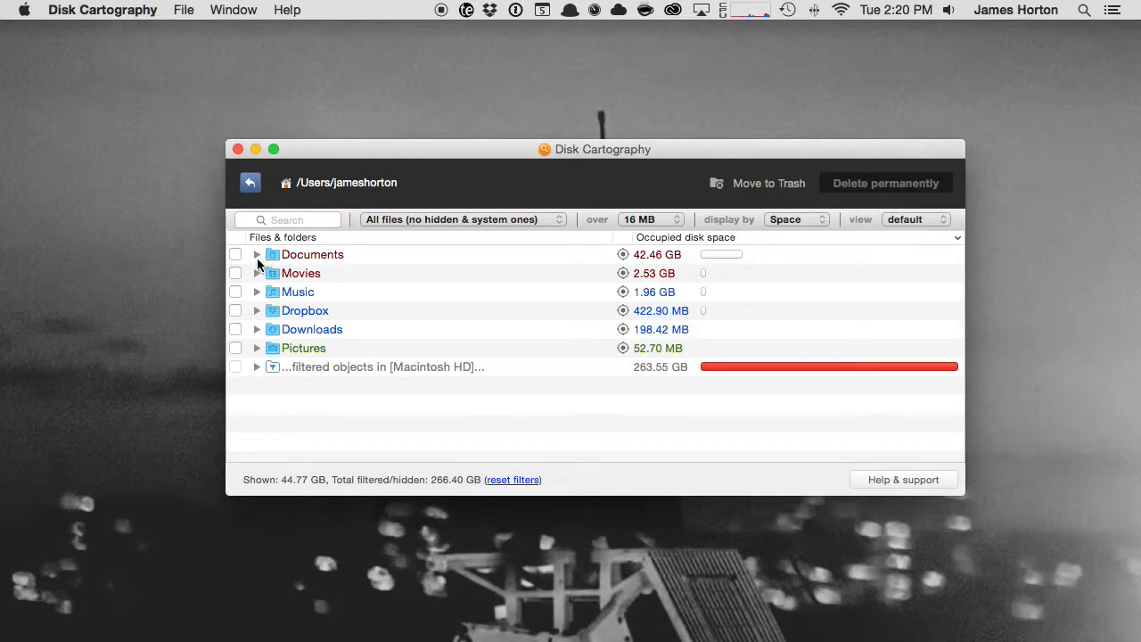
{"action": "left_click", "coordinate": [257, 254]}
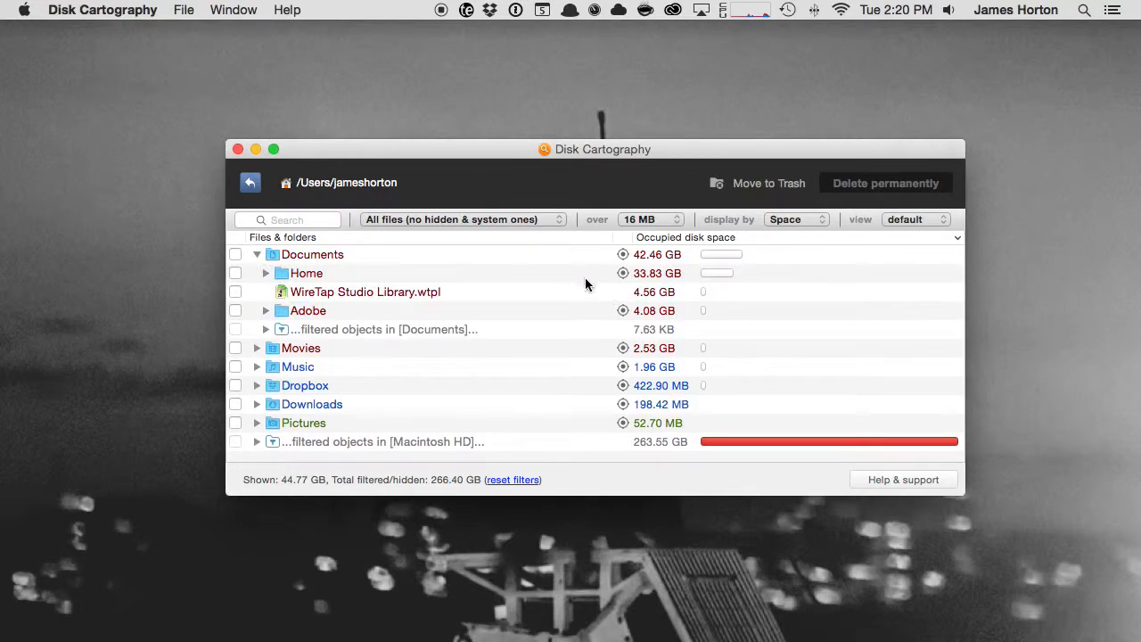
{"action": "left_click", "coordinate": [266, 273]}
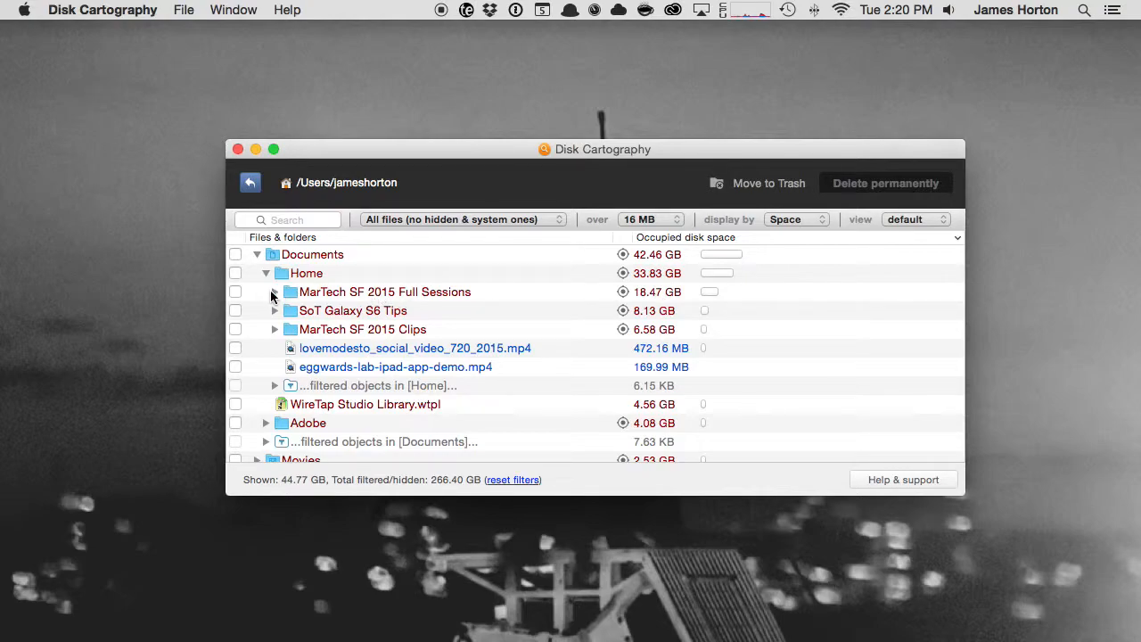
{"action": "left_click", "coordinate": [273, 291]}
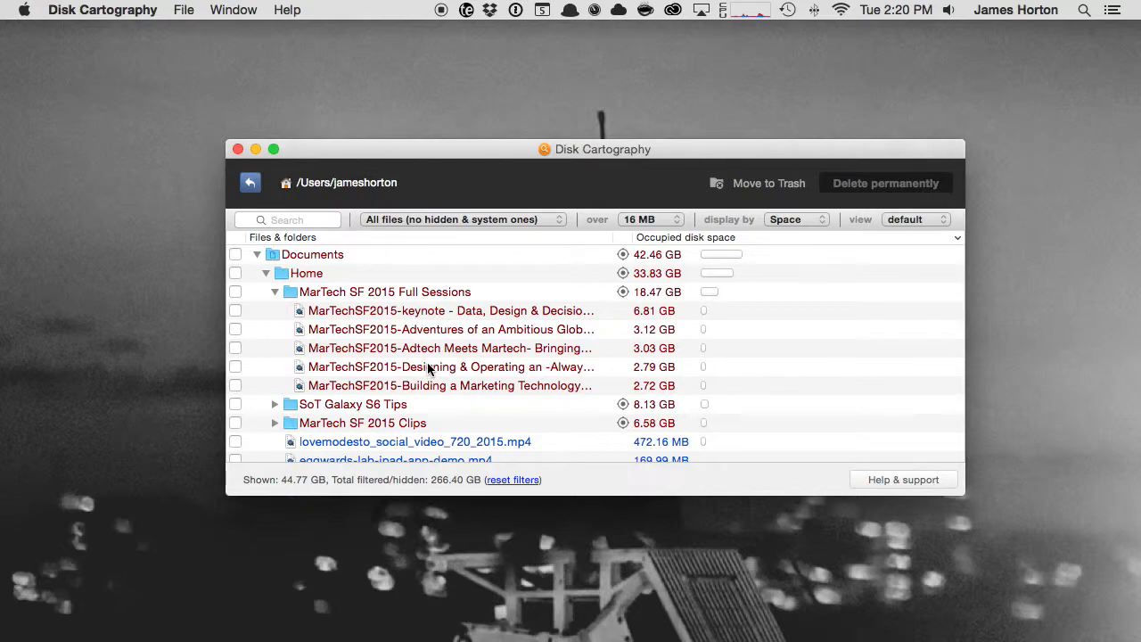
{"action": "left_click", "coordinate": [275, 291]}
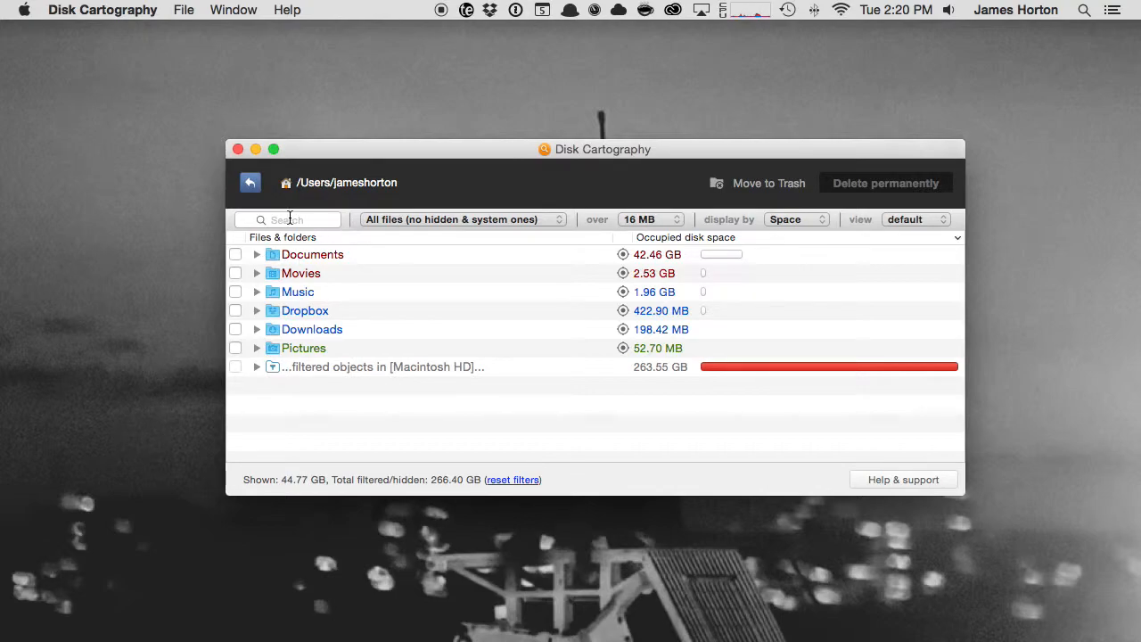
Step: Try the Pictures and Video type filters, then filter the home-folder map to Documents
{"action": "left_click", "coordinate": [287, 219]}
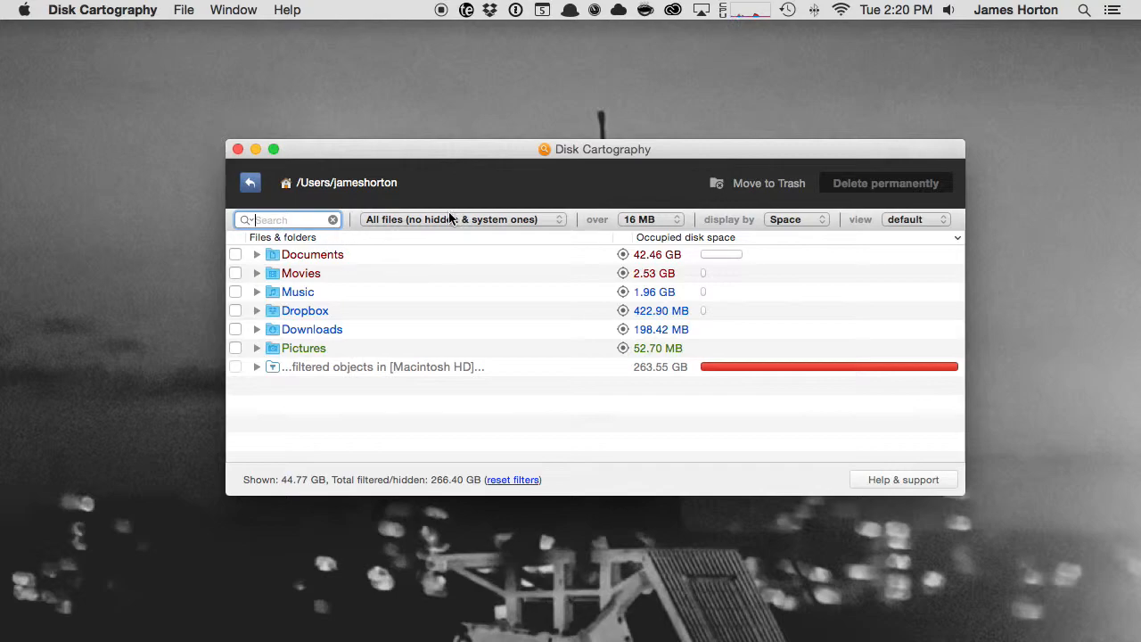
{"action": "left_click", "coordinate": [461, 220]}
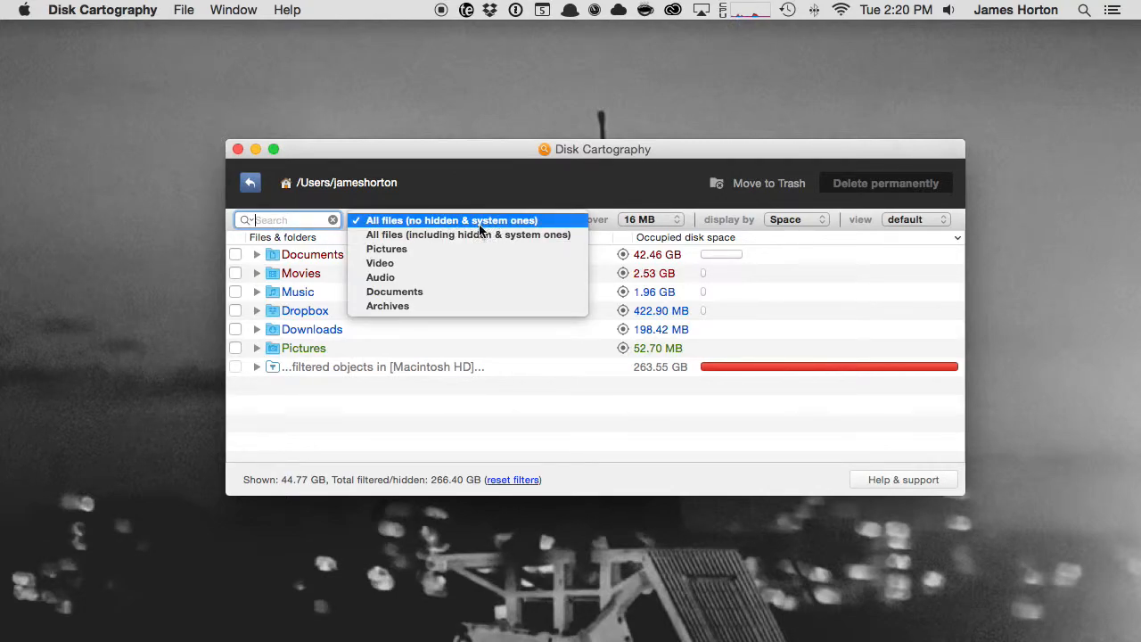
{"action": "left_click", "coordinate": [466, 235]}
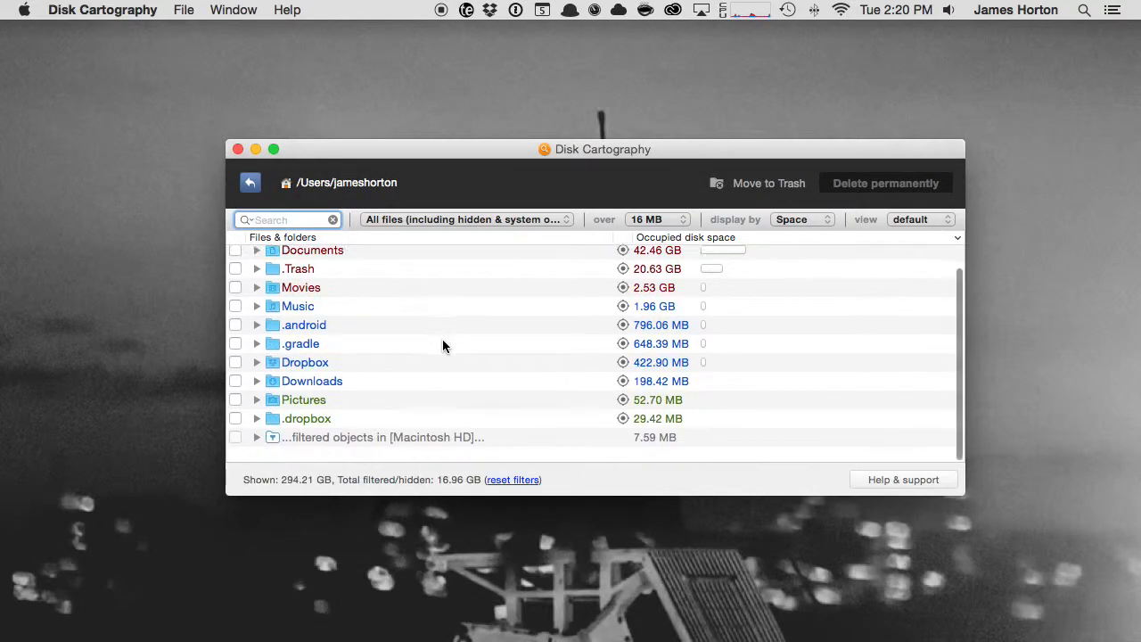
{"action": "left_click", "coordinate": [466, 220]}
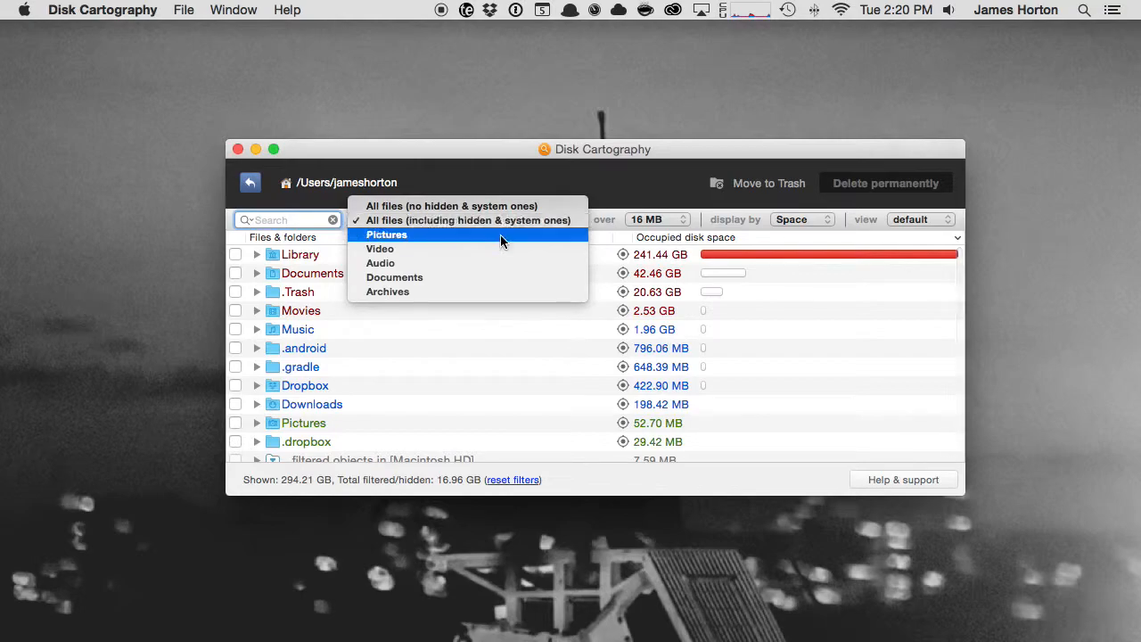
{"action": "left_click", "coordinate": [385, 234]}
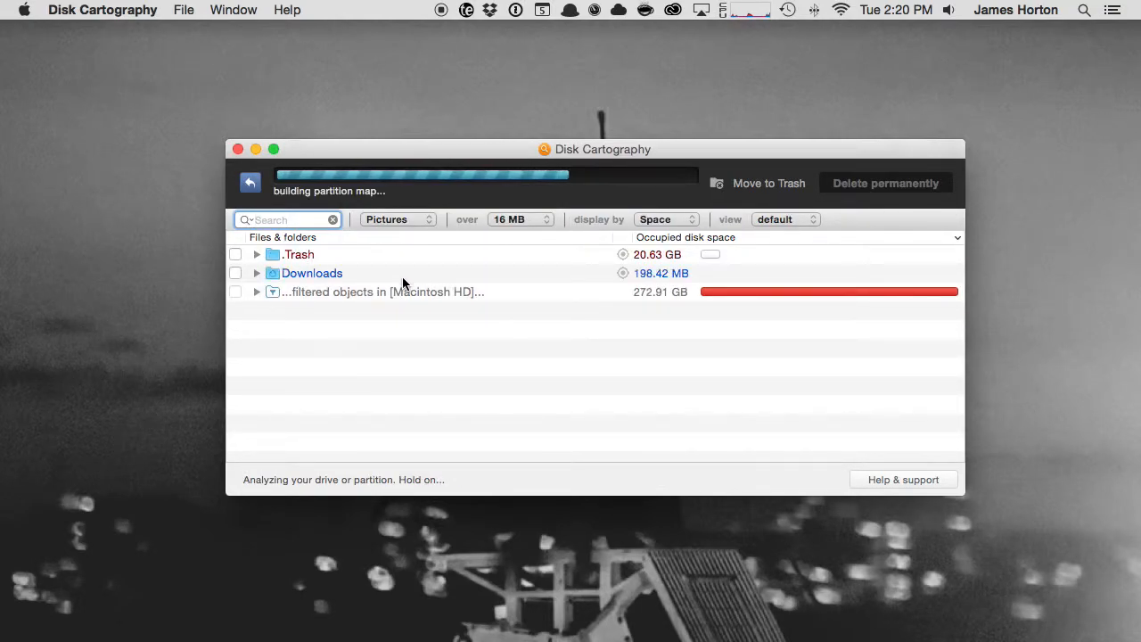
{"action": "left_click", "coordinate": [397, 219]}
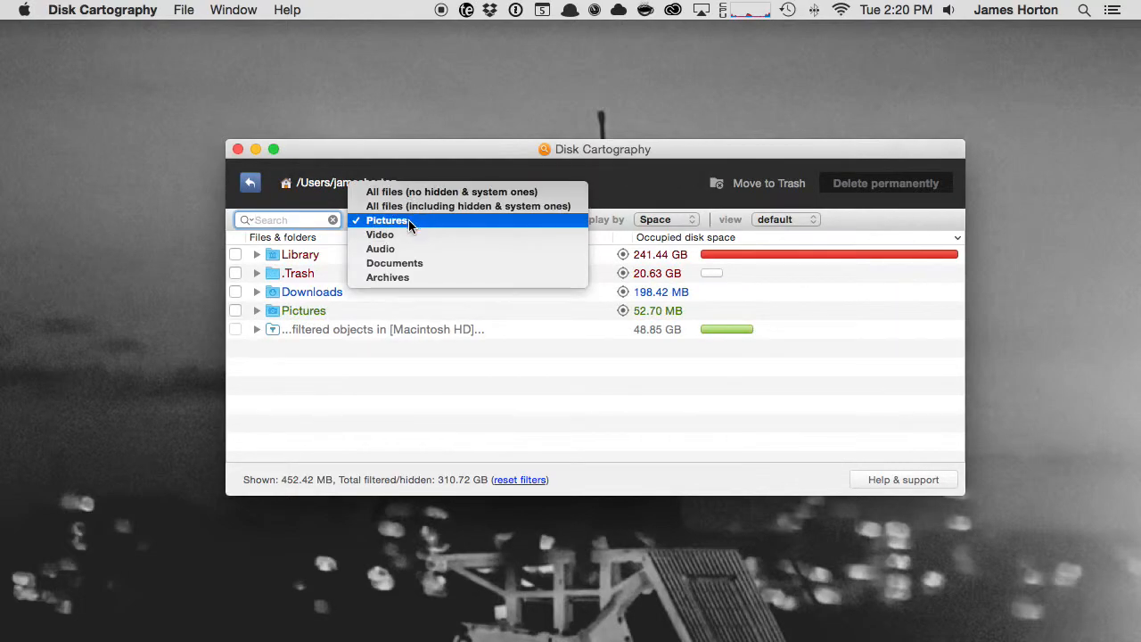
{"action": "left_click", "coordinate": [380, 235]}
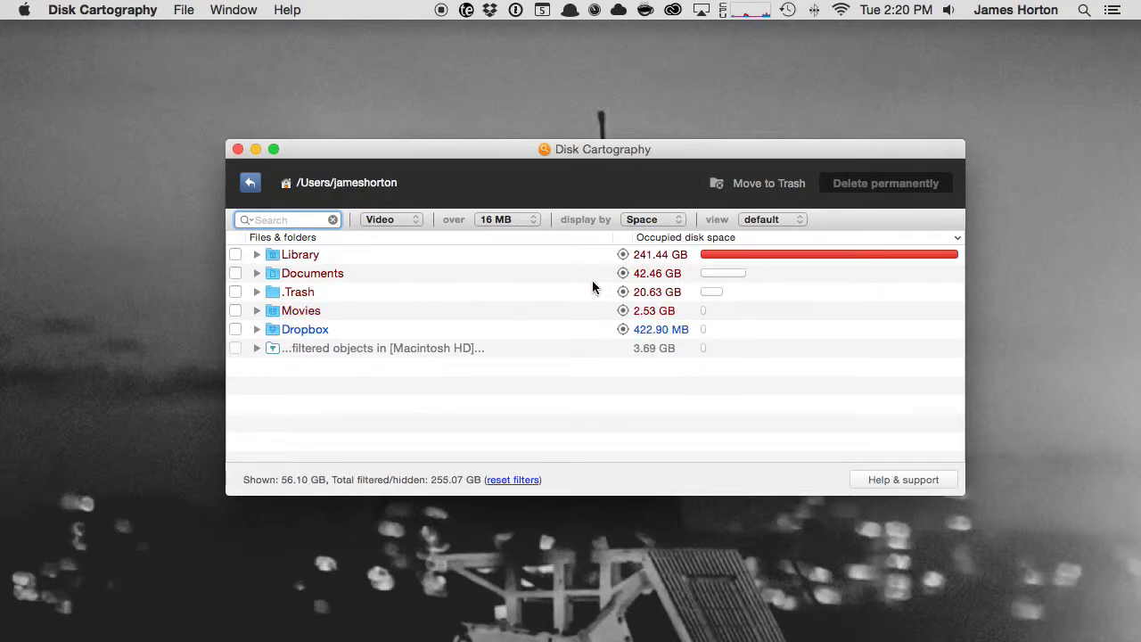
{"action": "left_click", "coordinate": [390, 219]}
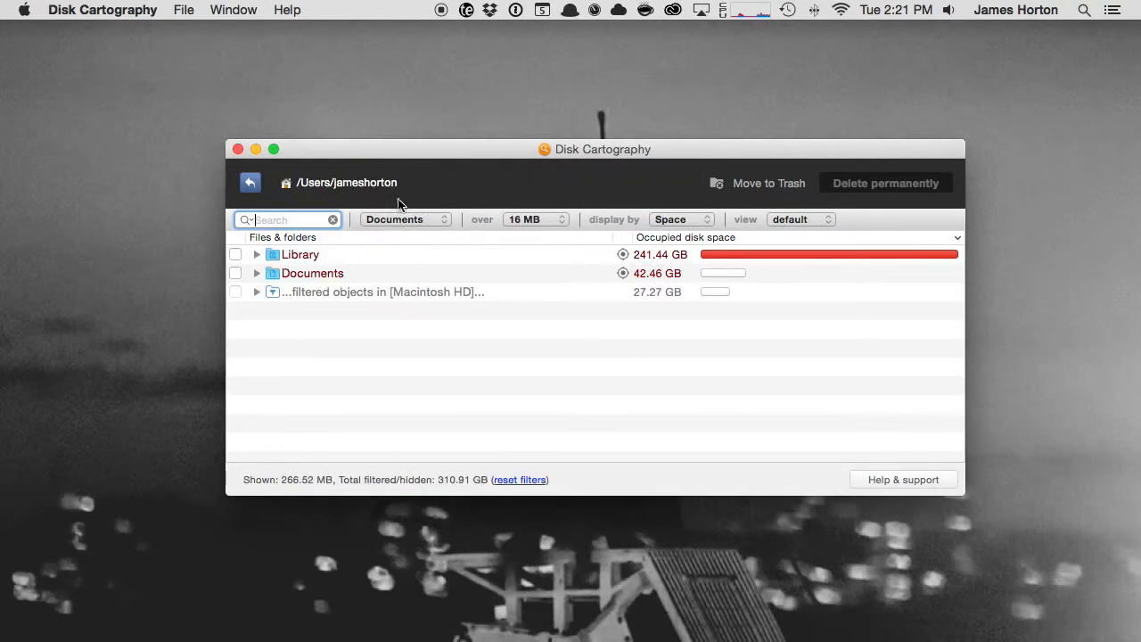
Step: Set the type filter to 'All files (no hidden & system ones)' and minimum size to 4 GB
{"action": "left_click", "coordinate": [403, 220]}
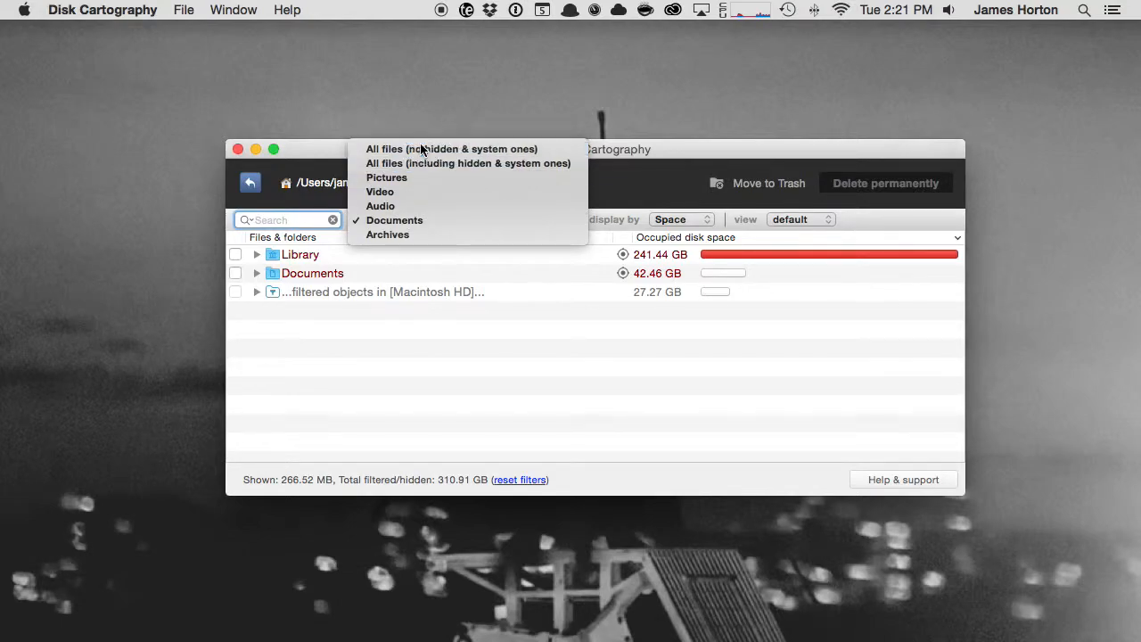
{"action": "left_click", "coordinate": [450, 149]}
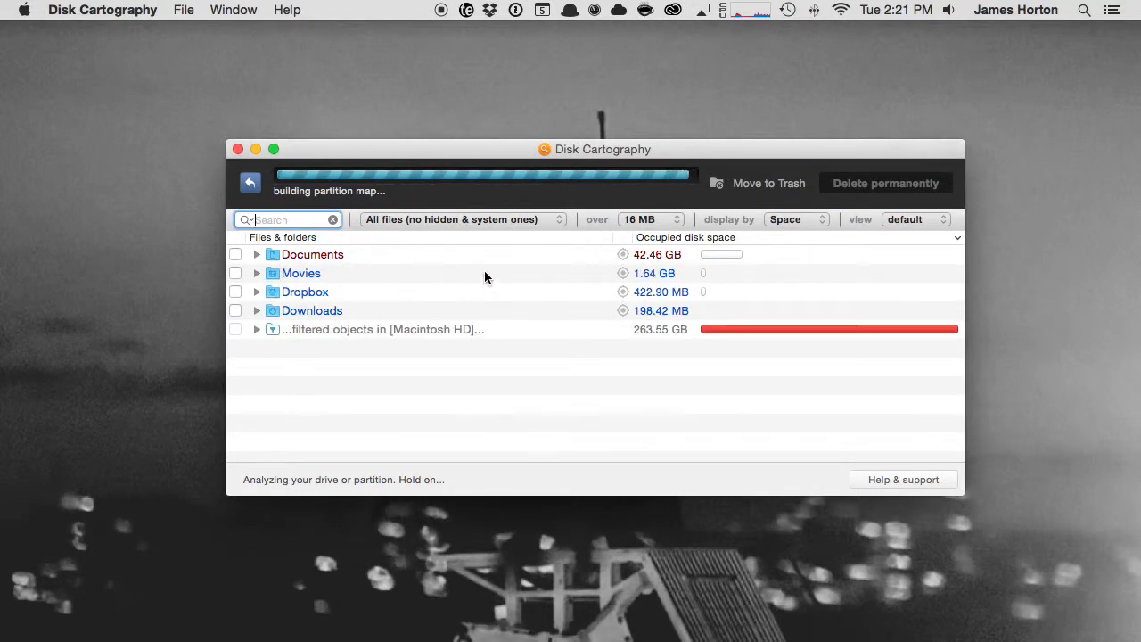
{"action": "left_click", "coordinate": [648, 220]}
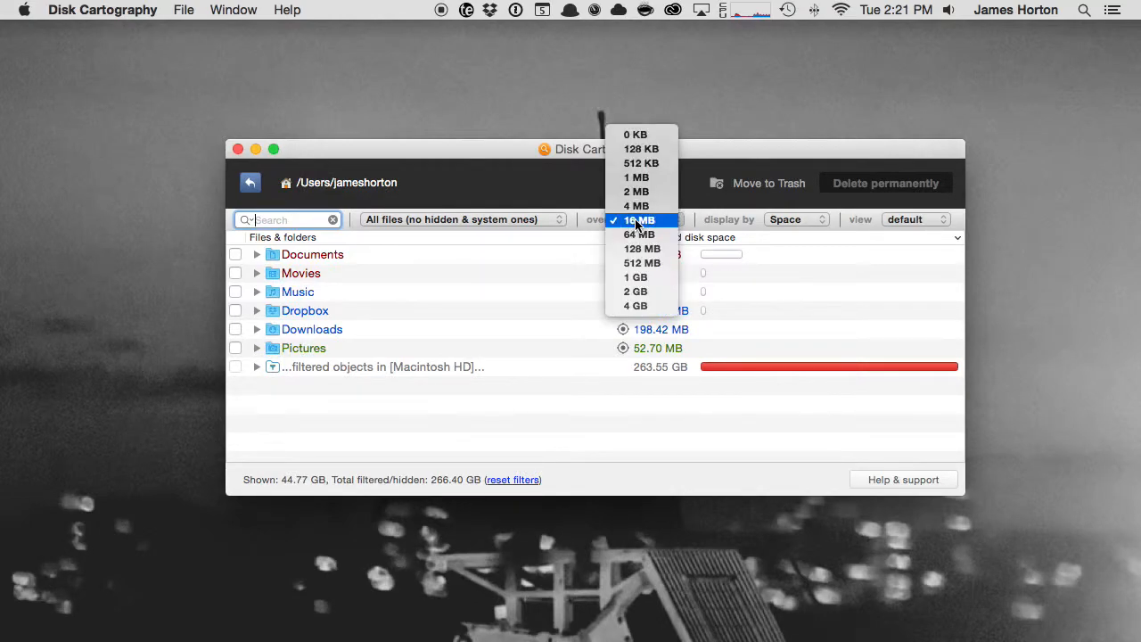
{"action": "mouse_move", "coordinate": [655, 220]}
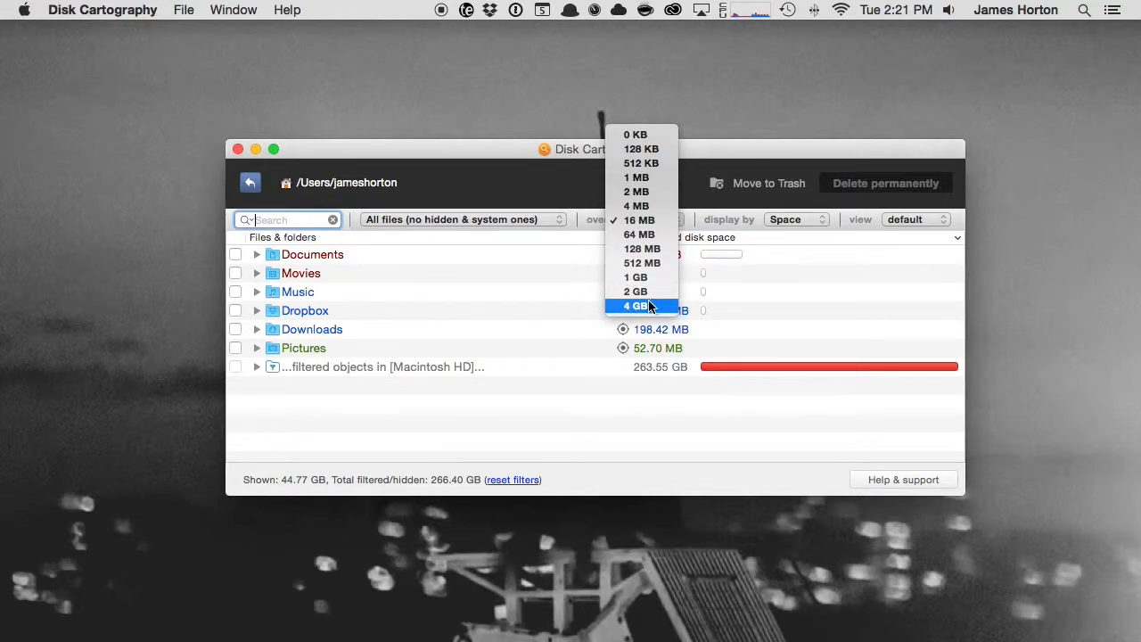
{"action": "left_click", "coordinate": [636, 306]}
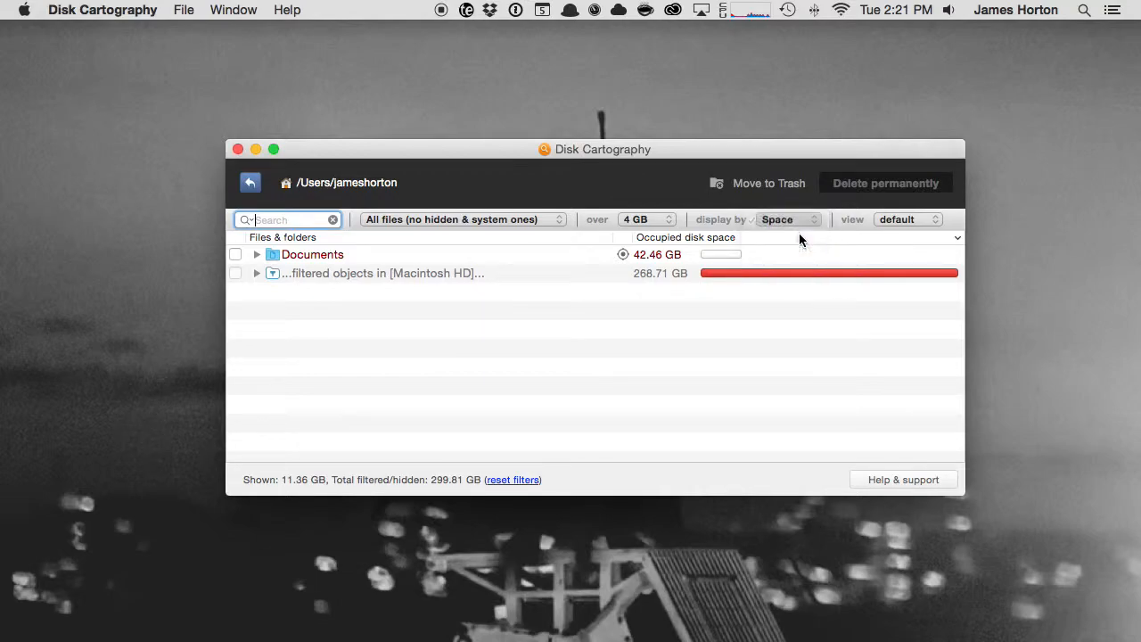
{"action": "left_click", "coordinate": [787, 219]}
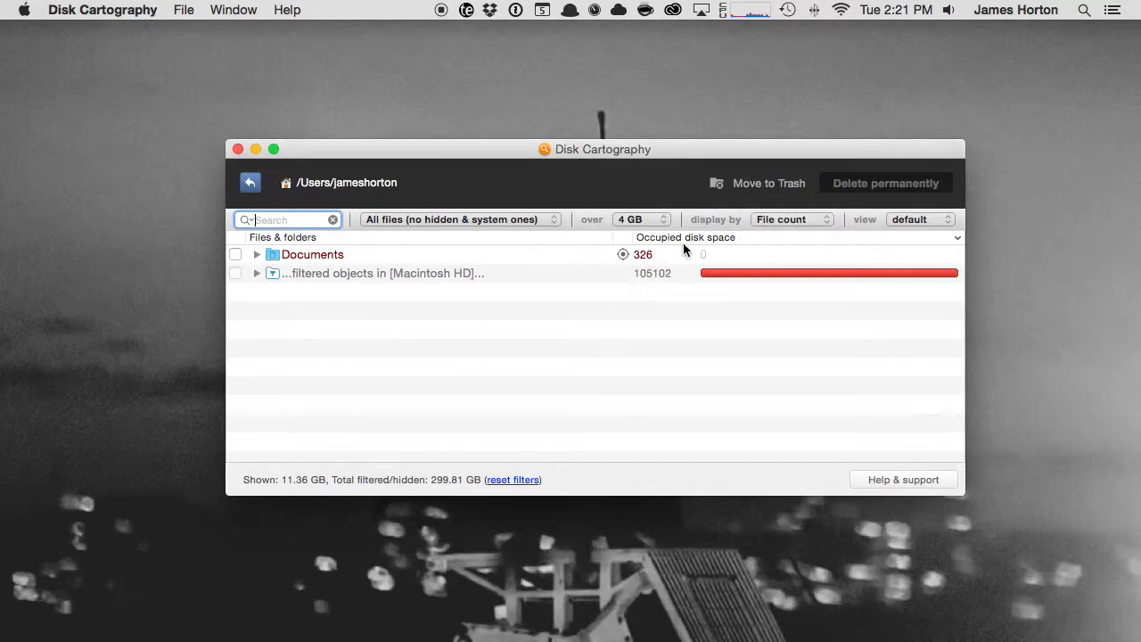
{"action": "left_click", "coordinate": [790, 220]}
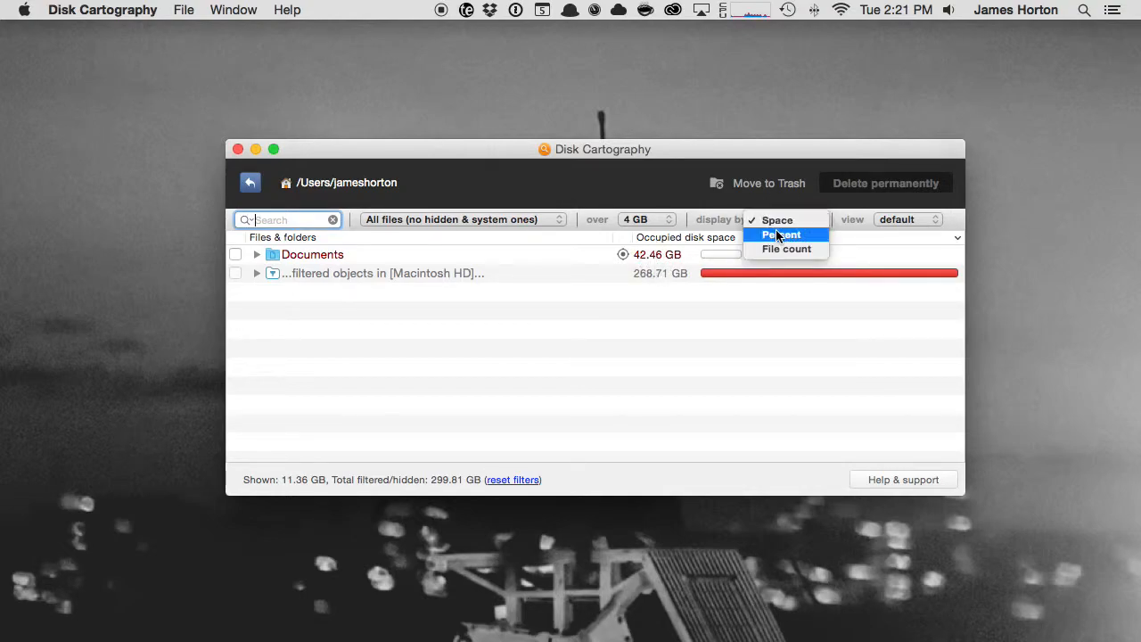
{"action": "left_click", "coordinate": [780, 234]}
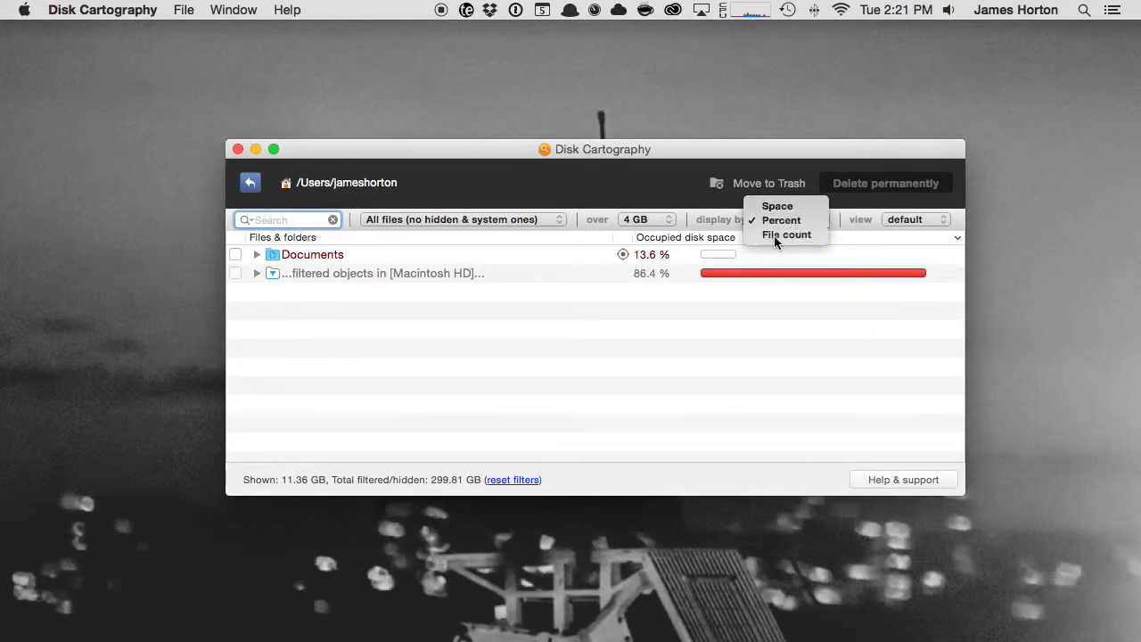
{"action": "left_click", "coordinate": [788, 233]}
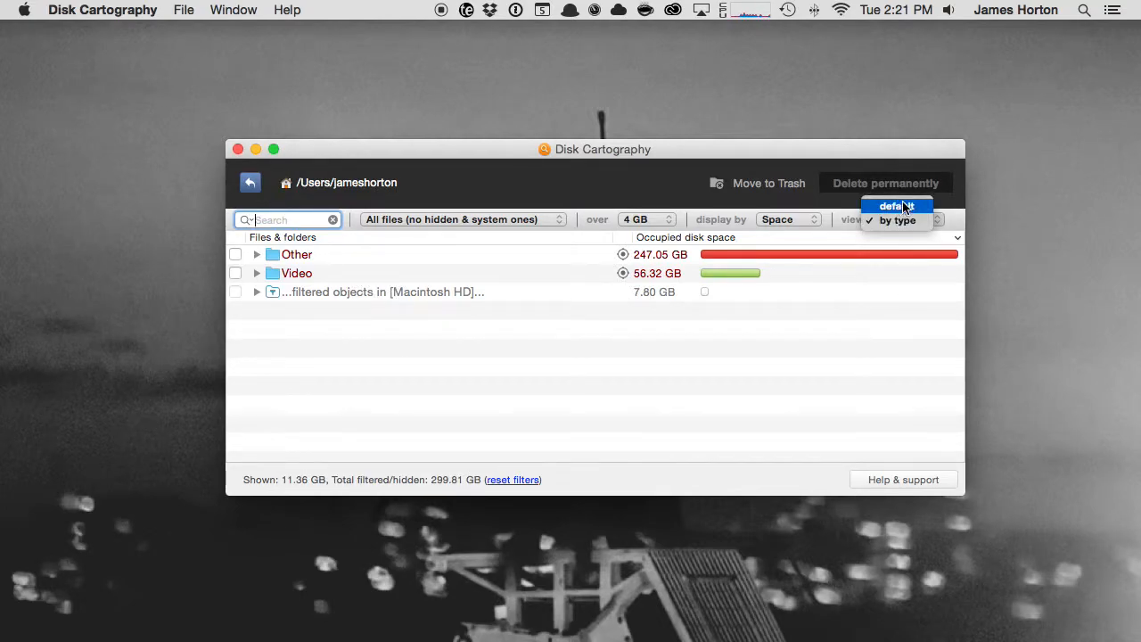
{"action": "left_click", "coordinate": [895, 206]}
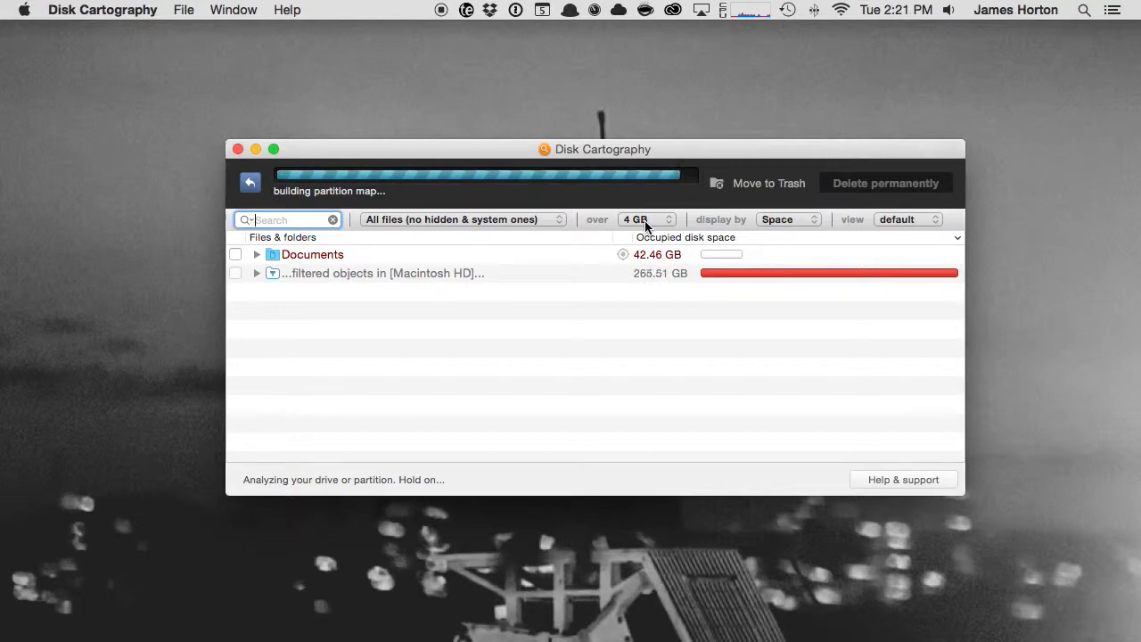
Step: Set the minimum size to 16 MB and expand Documents, Adobe and Adobe Media Encoder
{"action": "left_click", "coordinate": [645, 219]}
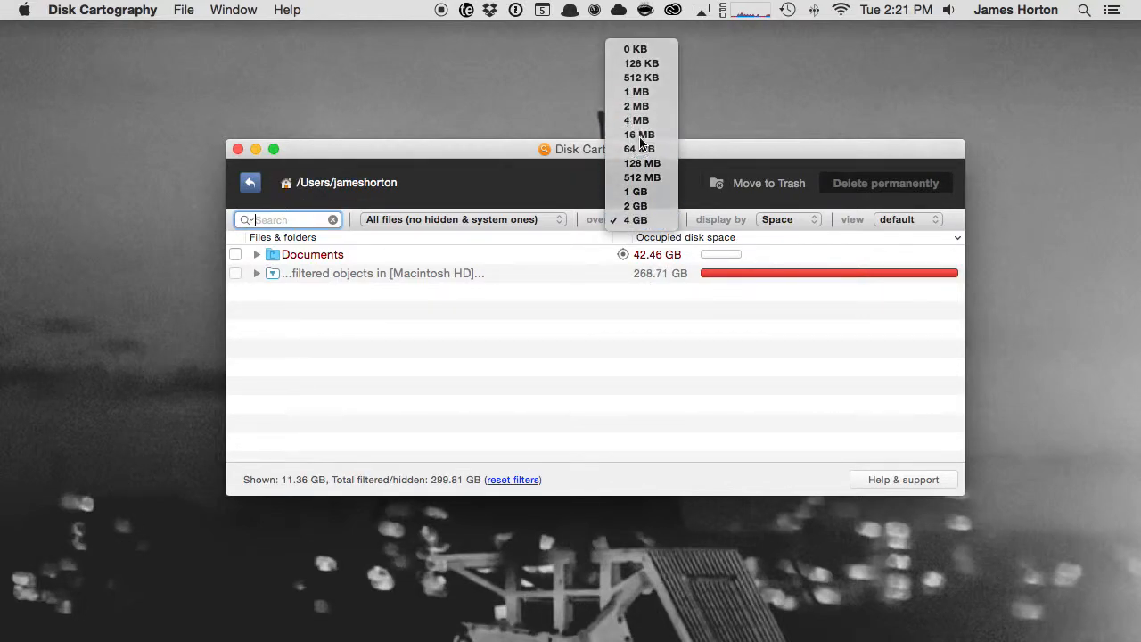
{"action": "left_click", "coordinate": [636, 135]}
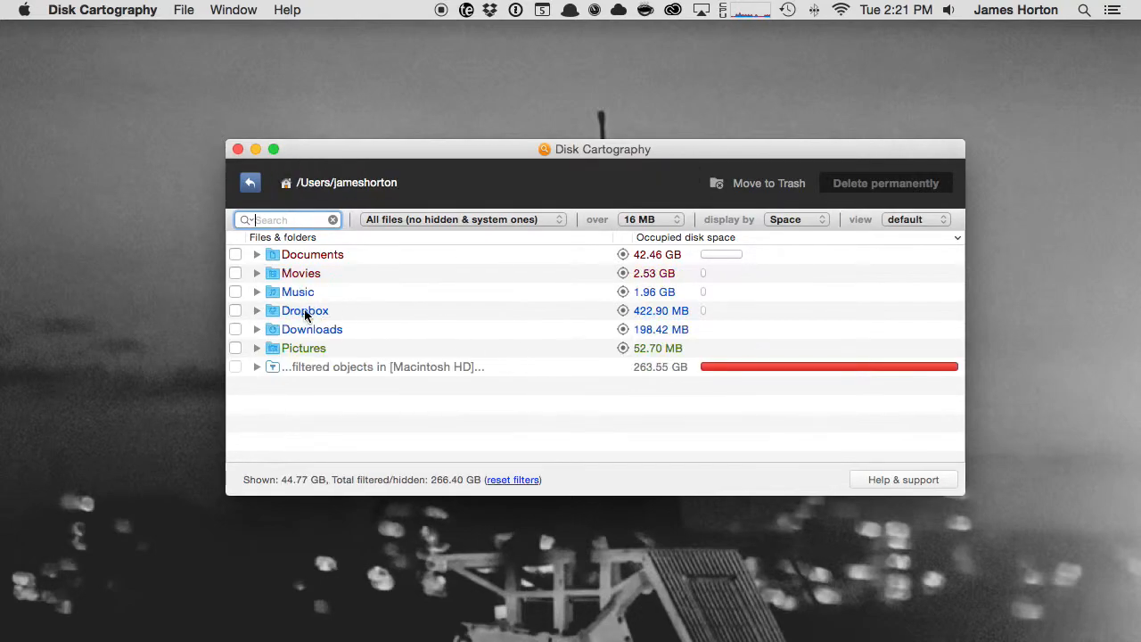
{"action": "left_click", "coordinate": [257, 254]}
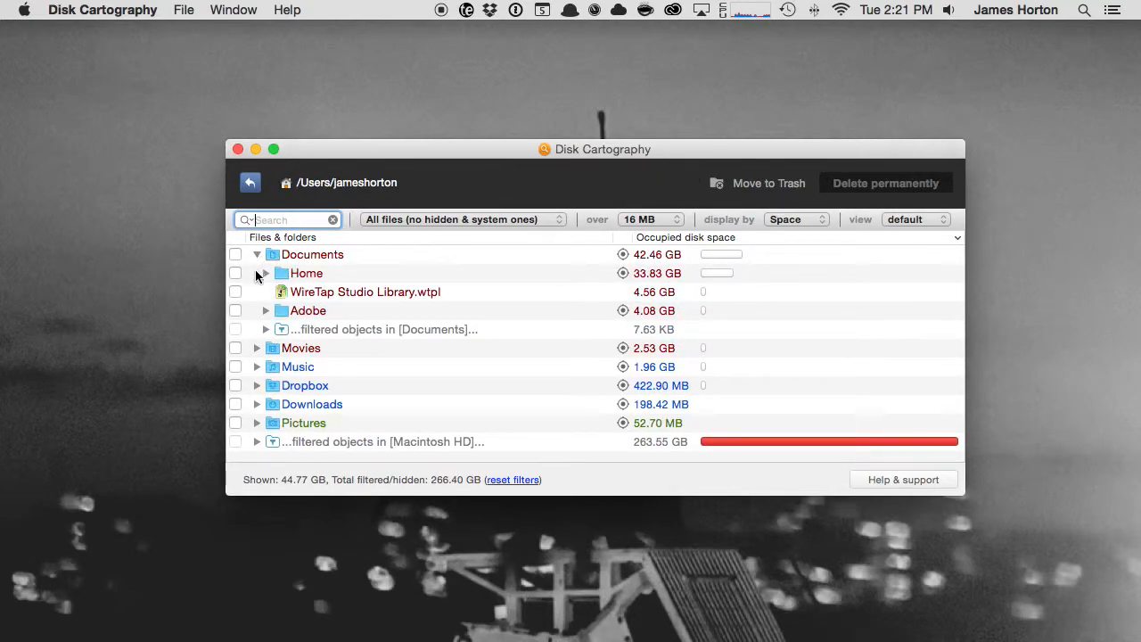
{"action": "left_click", "coordinate": [266, 310]}
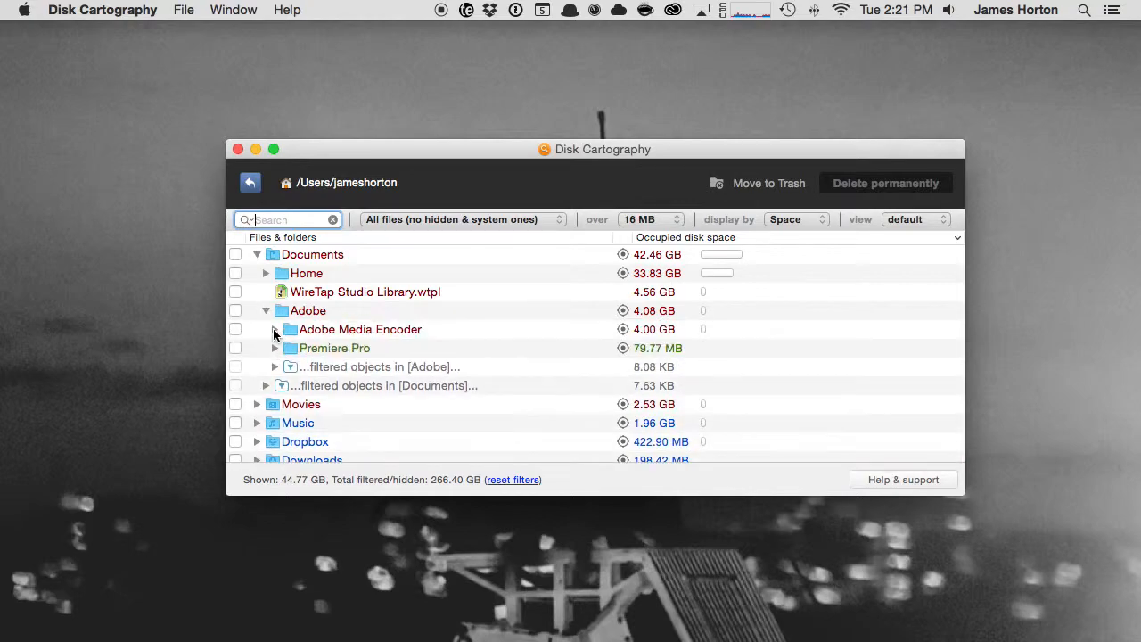
{"action": "left_click", "coordinate": [274, 329]}
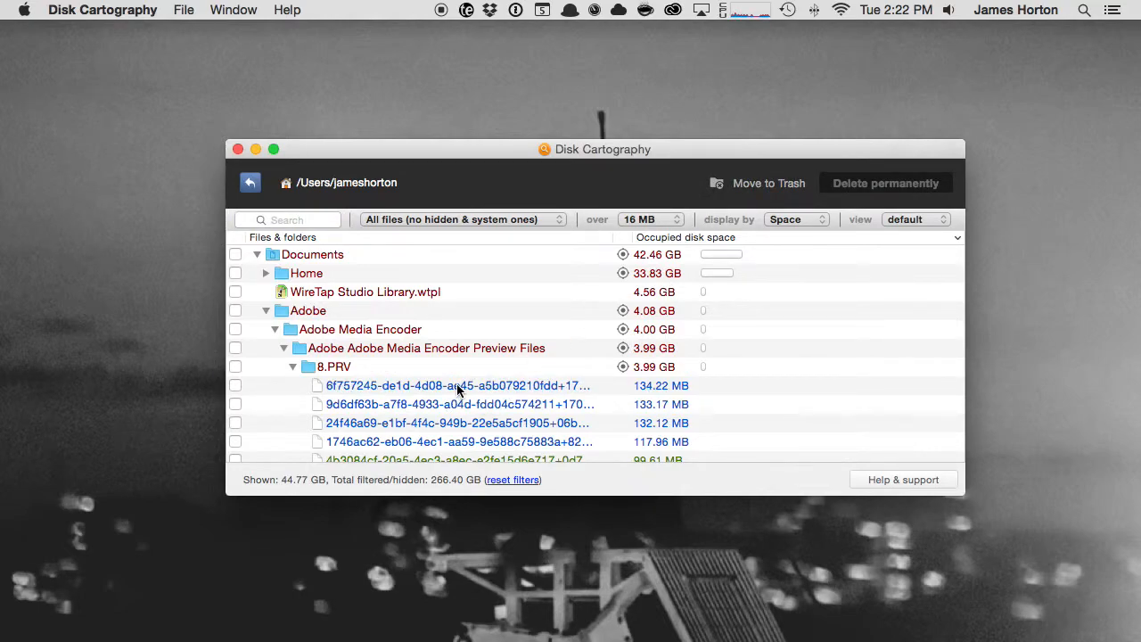
Step: Mark the first 8.PRV preview file for deletion and return to the drive list
{"action": "left_click", "coordinate": [458, 385]}
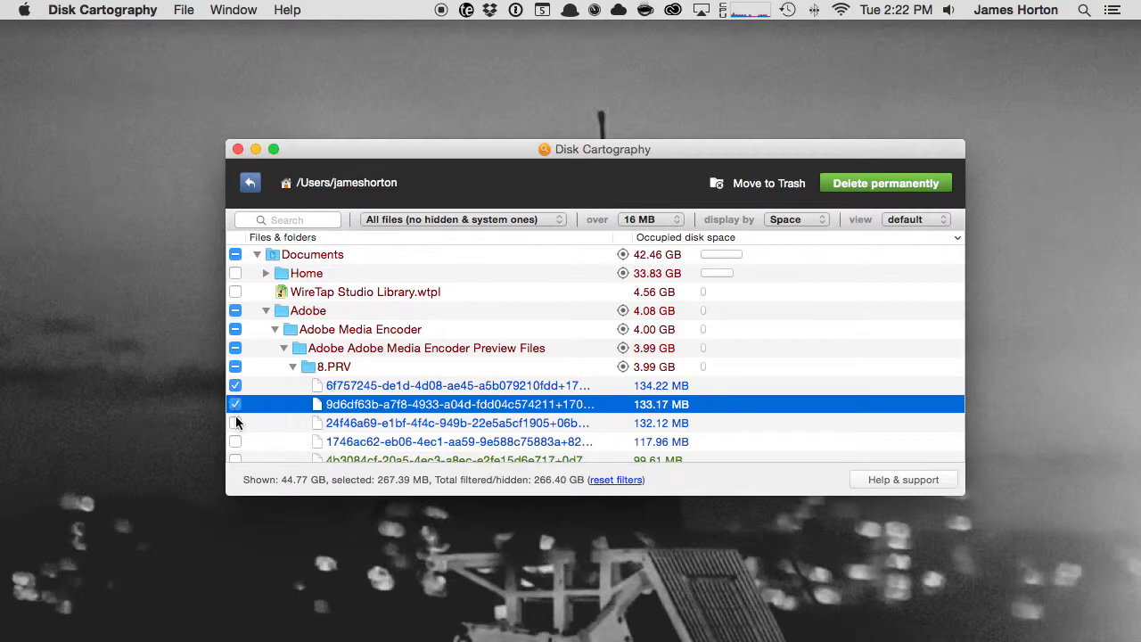
{"action": "left_click", "coordinate": [236, 421]}
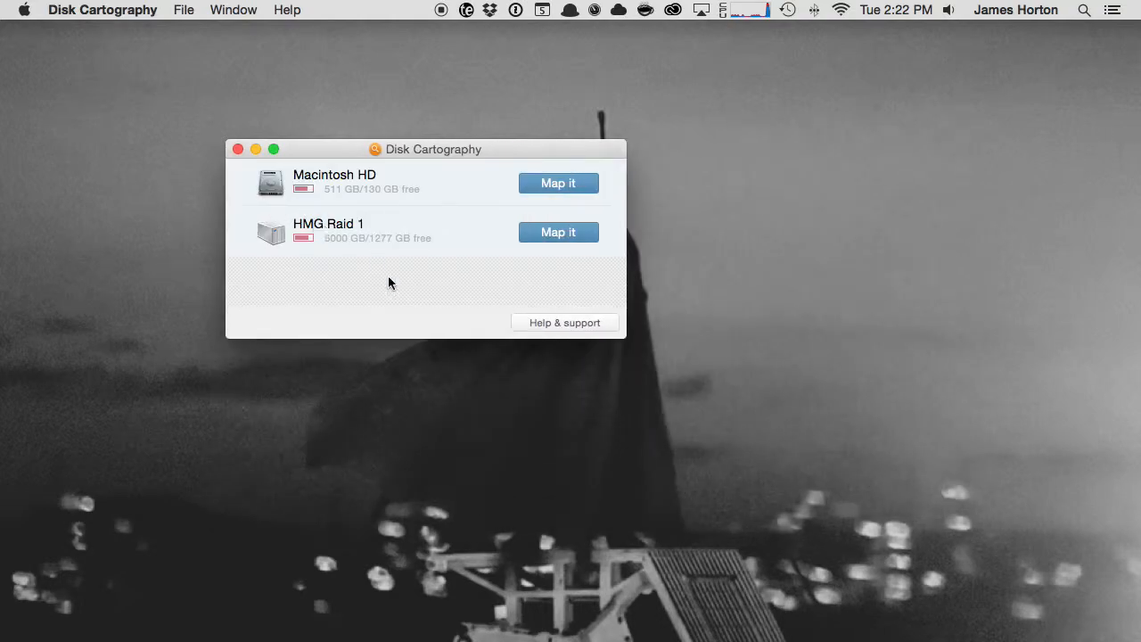
{"action": "mouse_move", "coordinate": [375, 185]}
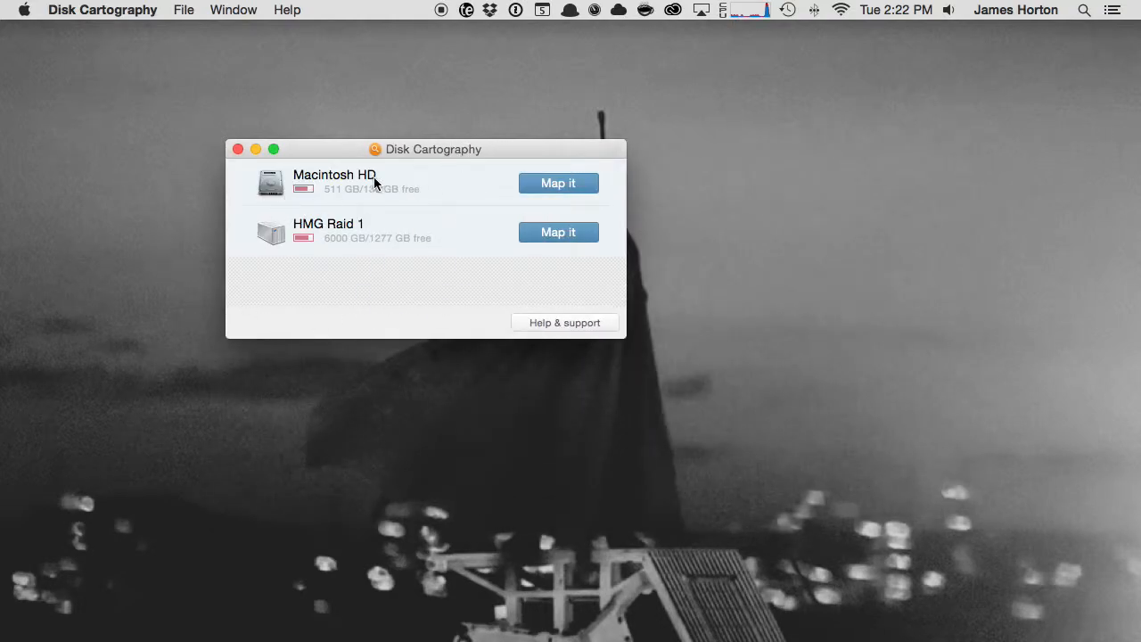
{"action": "mouse_move", "coordinate": [483, 267]}
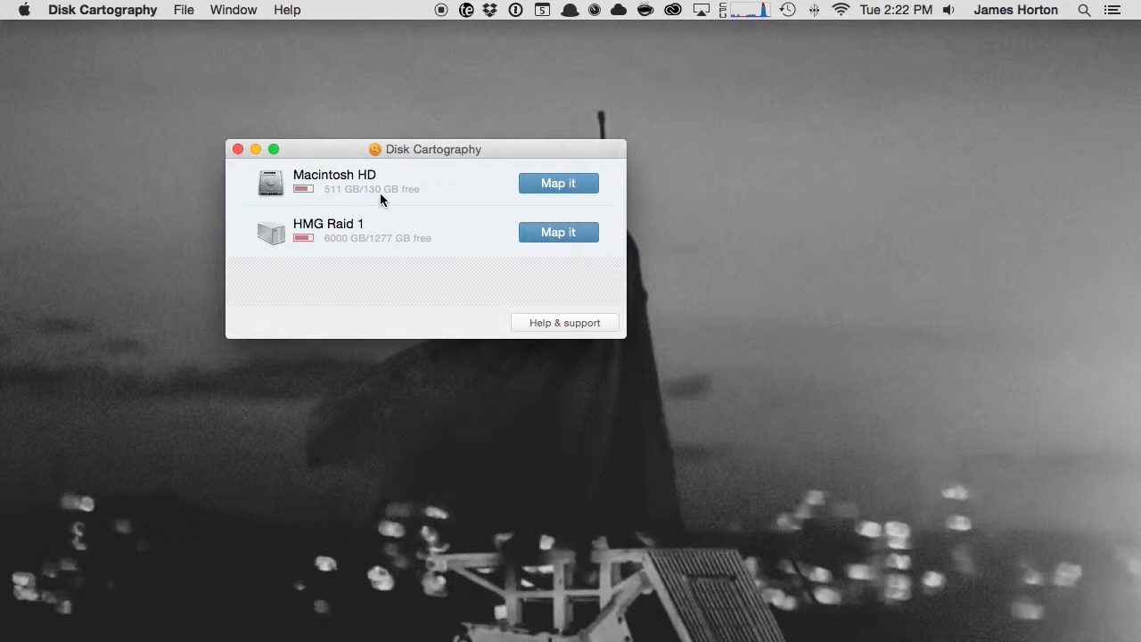
{"action": "mouse_move", "coordinate": [418, 195]}
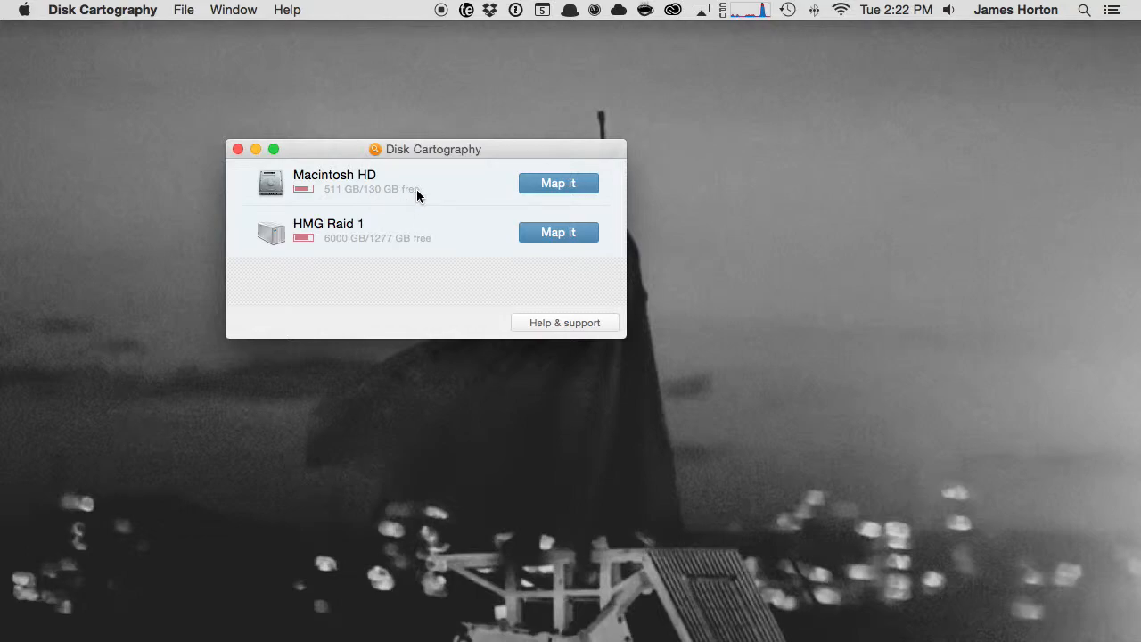